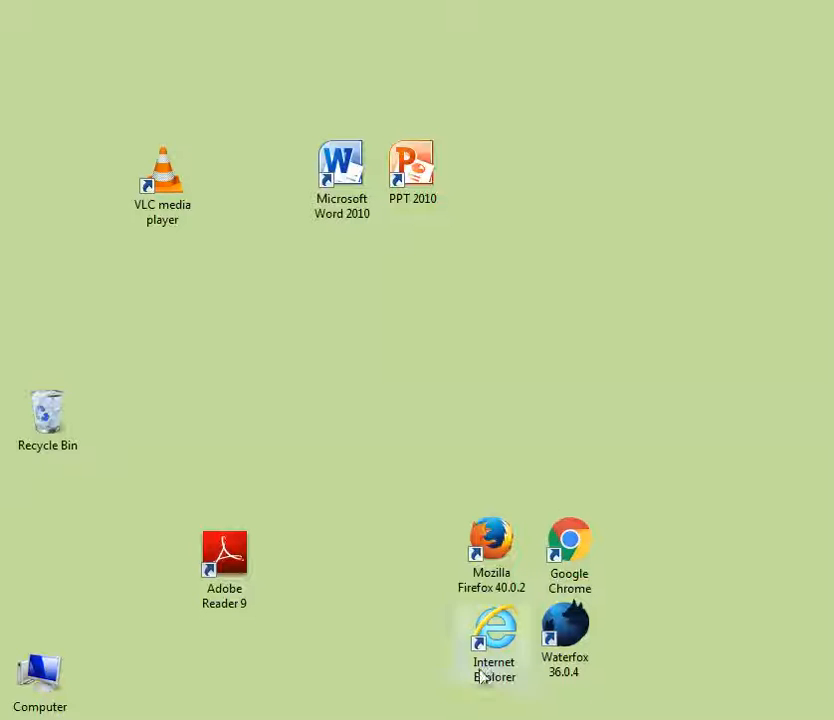
{"action": "mouse_move", "coordinate": [304, 176]}
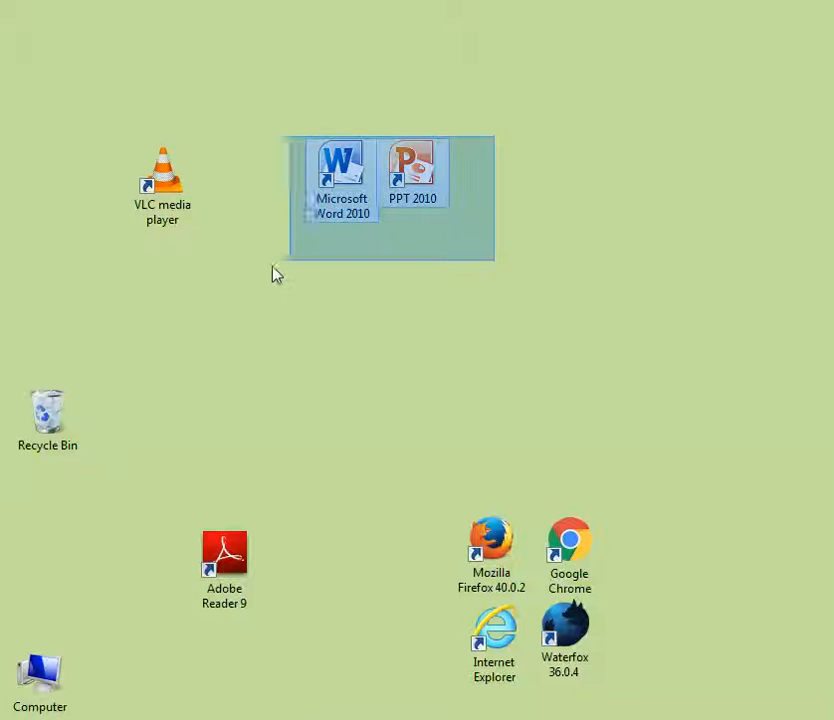
Step: Remove the Microsoft Word 2010 and PPT 2010 shortcuts from the desktop
{"action": "left_click", "coordinate": [48, 414]}
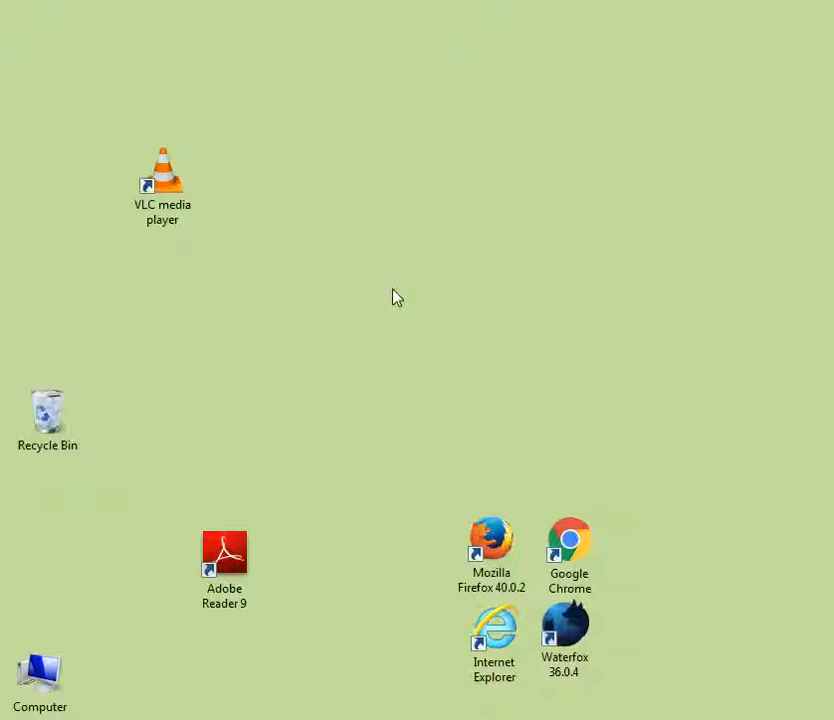
{"action": "mouse_move", "coordinate": [404, 336]}
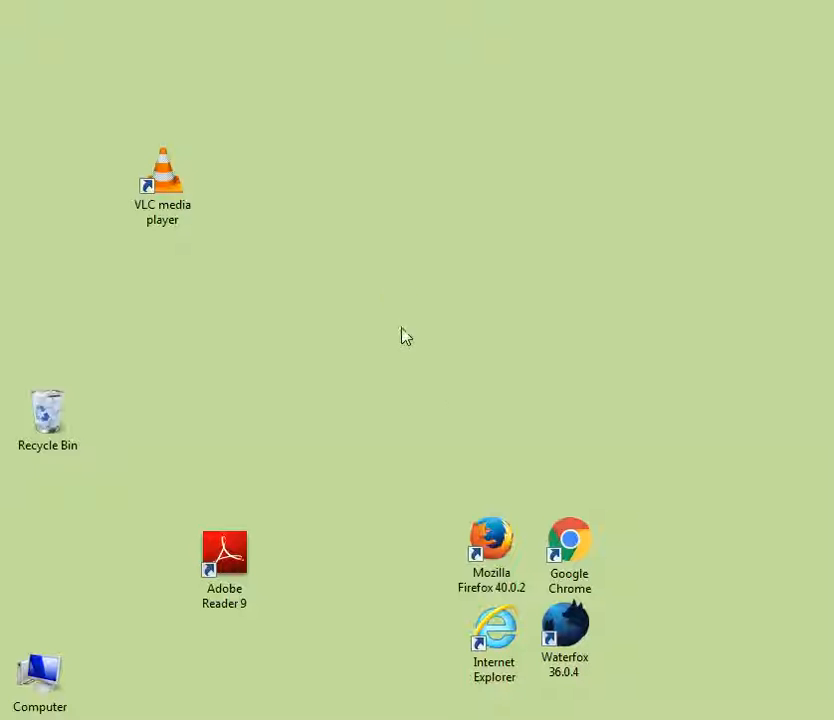
{"action": "mouse_move", "coordinate": [450, 504]}
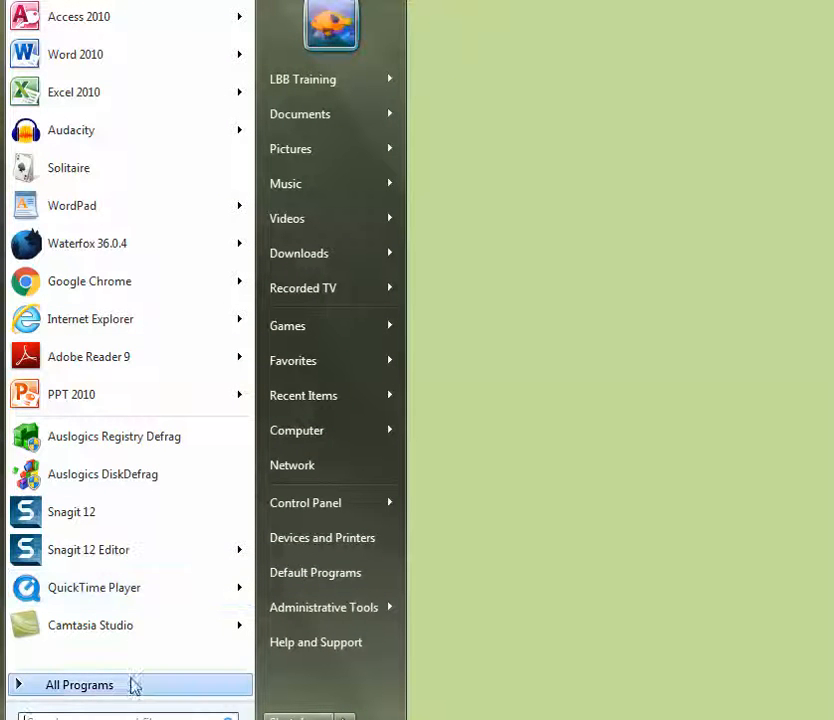
Step: Send a Microsoft Word 2010 shortcut from the Office folder to the desktop and centre it
{"action": "left_click", "coordinate": [80, 684]}
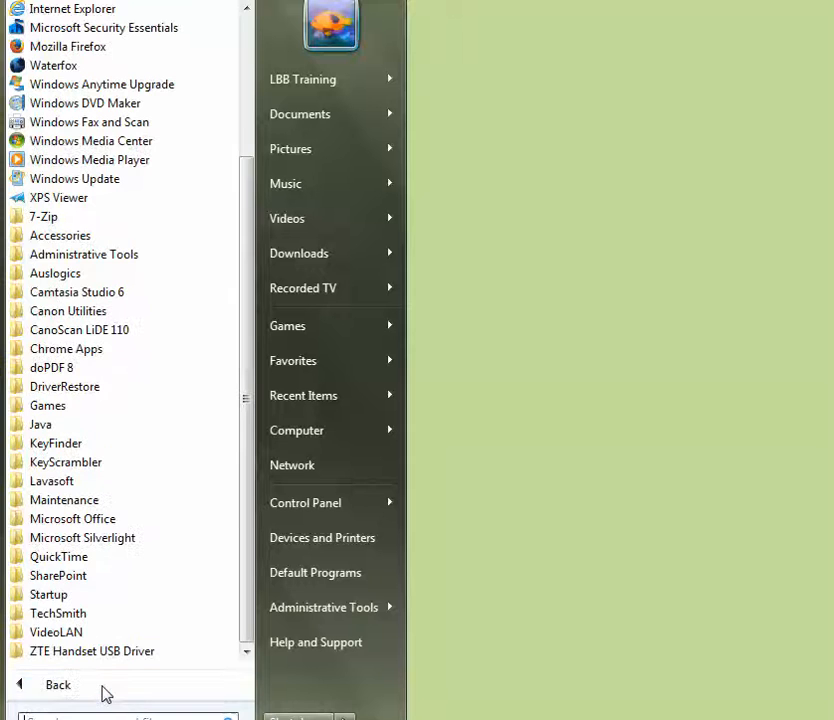
{"action": "mouse_move", "coordinate": [72, 518]}
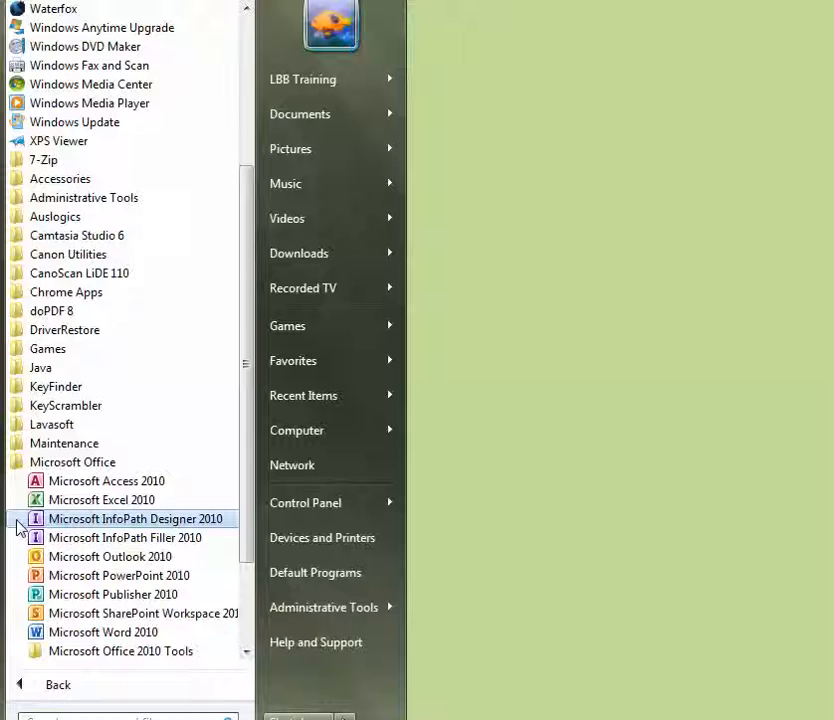
{"action": "mouse_move", "coordinate": [112, 594]}
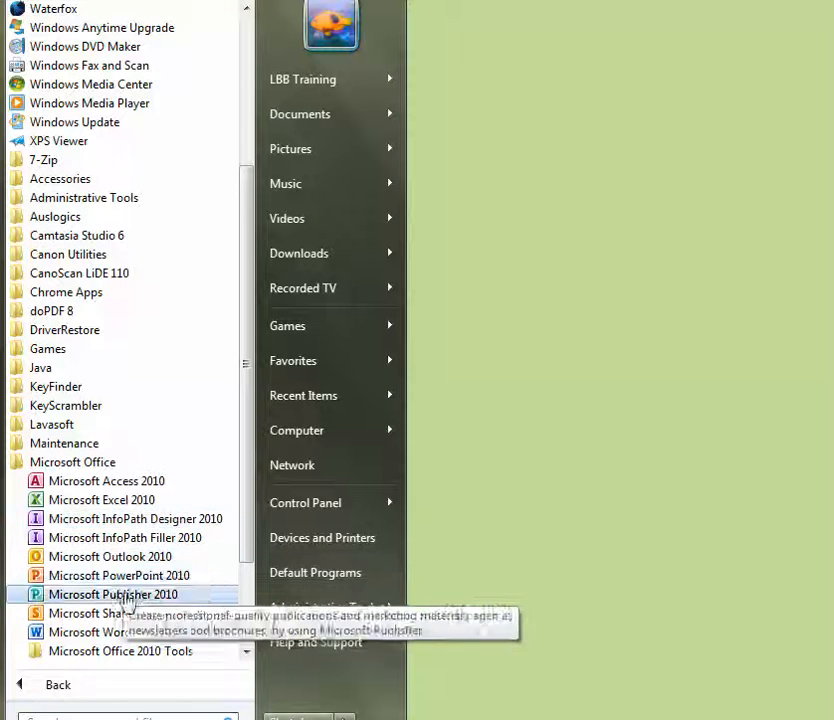
{"action": "mouse_move", "coordinate": [104, 632]}
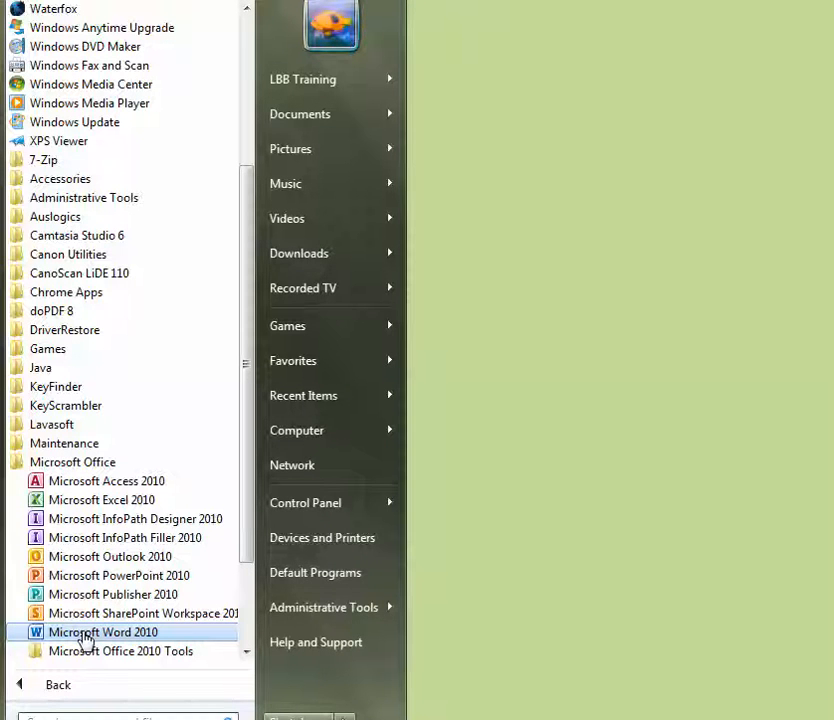
{"action": "right_click", "coordinate": [104, 632]}
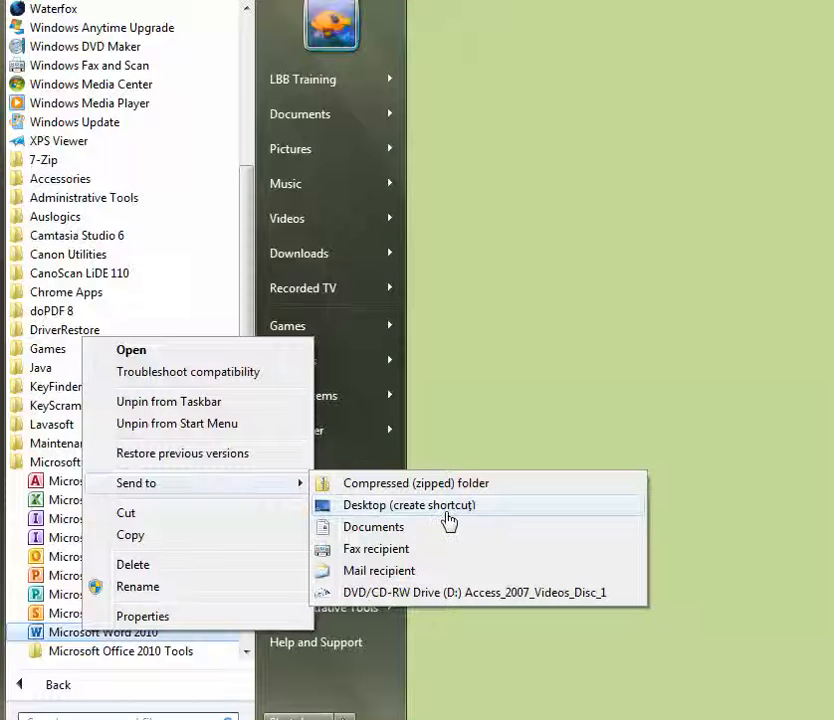
{"action": "mouse_move", "coordinate": [356, 516]}
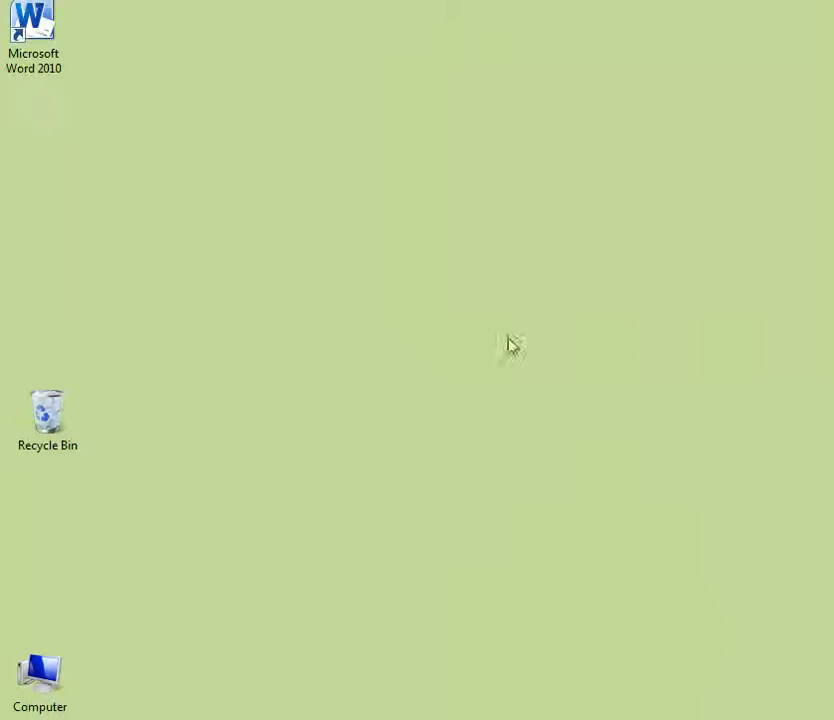
{"action": "left_click_drag", "start_coordinate": [32, 22], "coordinate": [420, 336]}
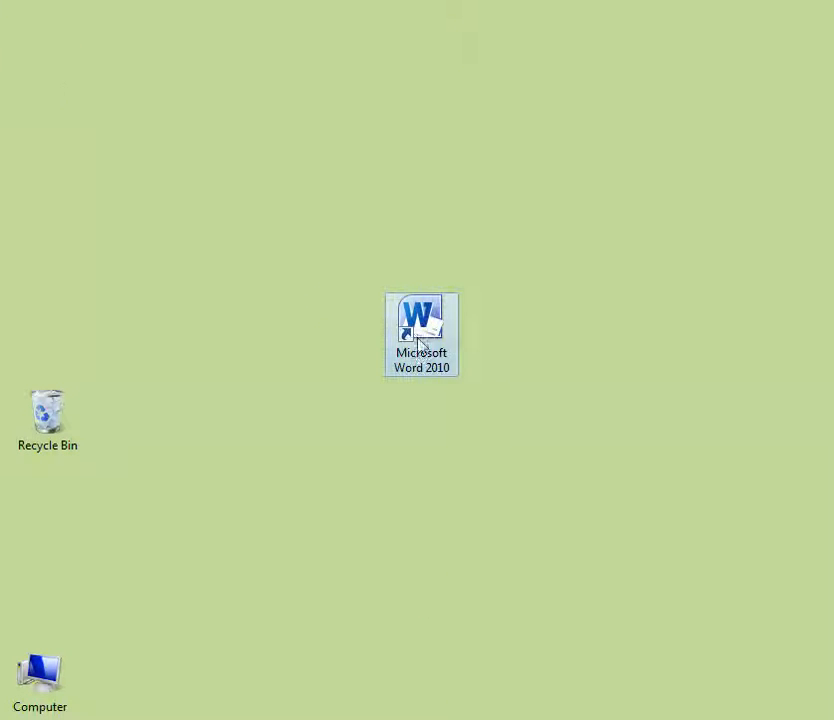
{"action": "left_click", "coordinate": [10, 716]}
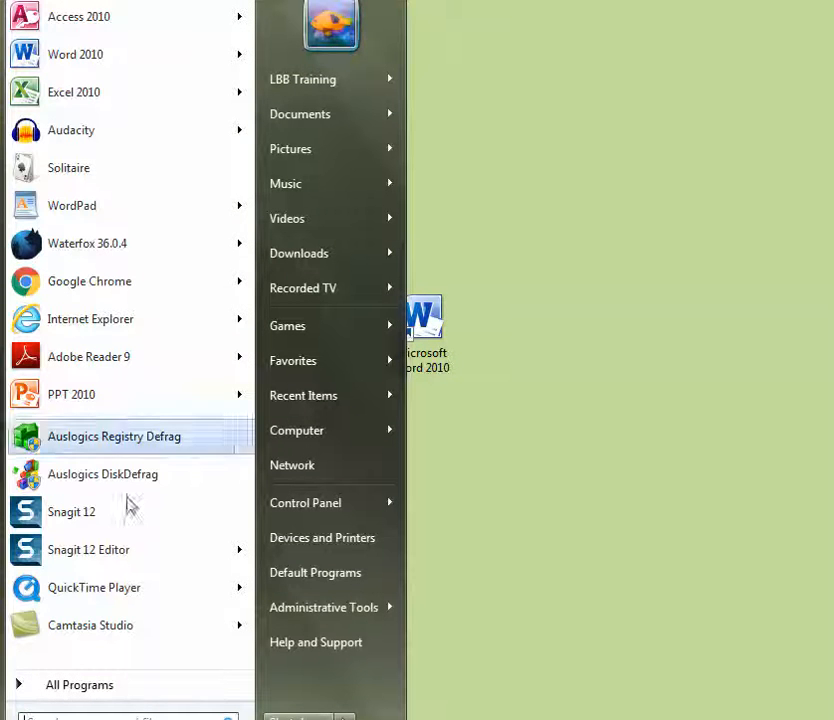
Step: Send a Microsoft Excel 2010 shortcut to the desktop and place it beside Word
{"action": "left_click", "coordinate": [80, 684]}
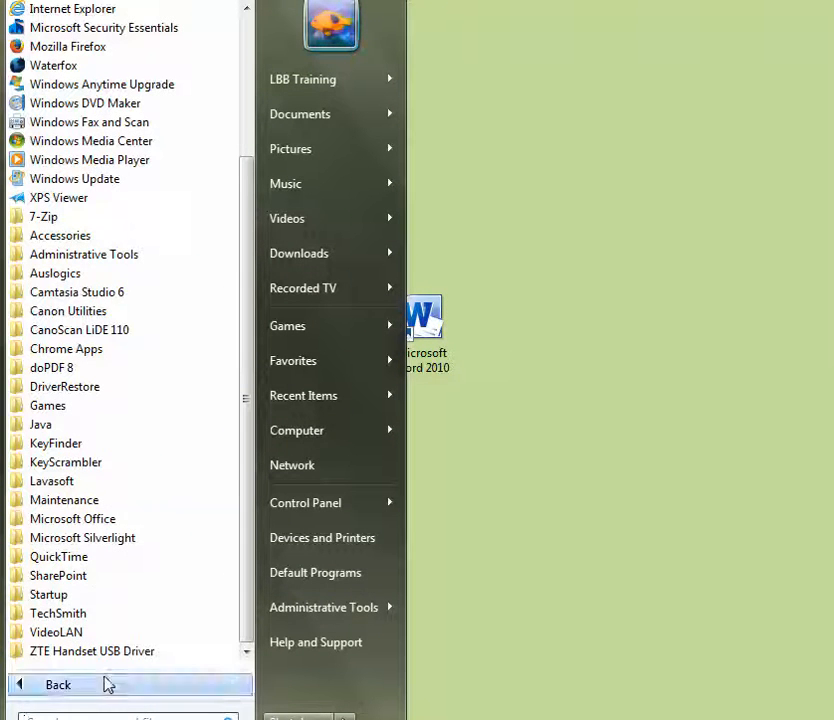
{"action": "mouse_move", "coordinate": [72, 518]}
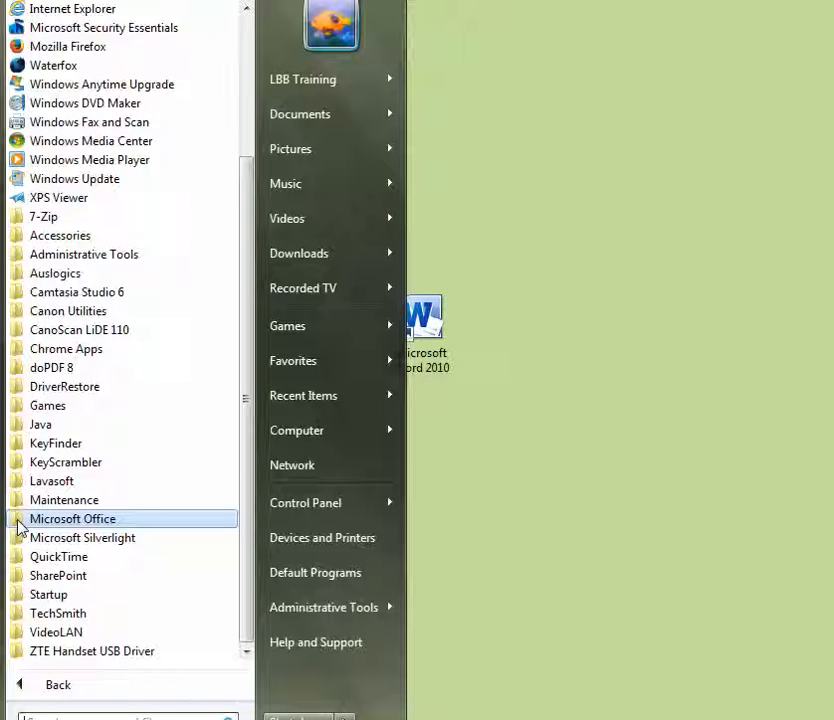
{"action": "left_click", "coordinate": [72, 518]}
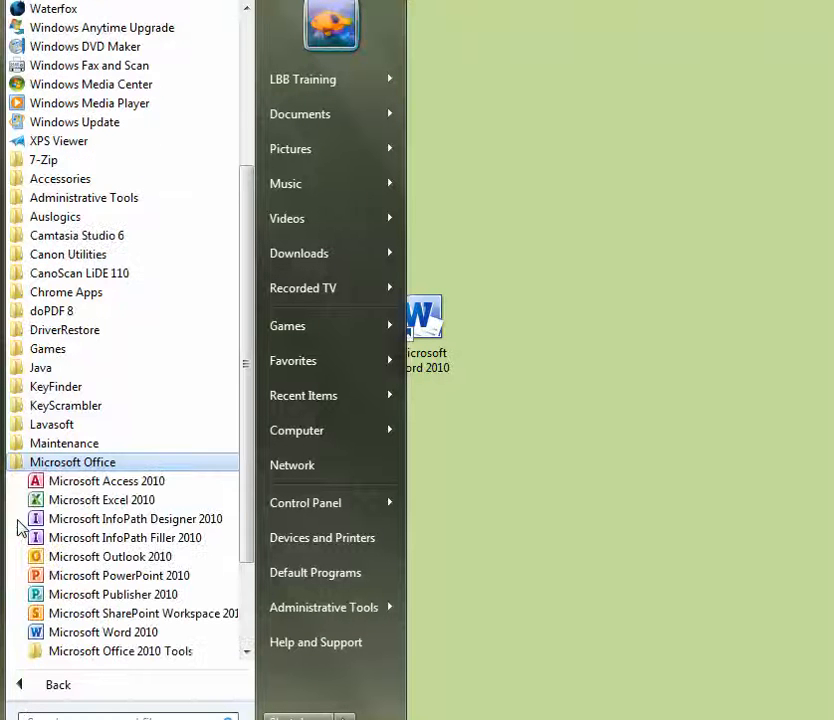
{"action": "mouse_move", "coordinate": [100, 500]}
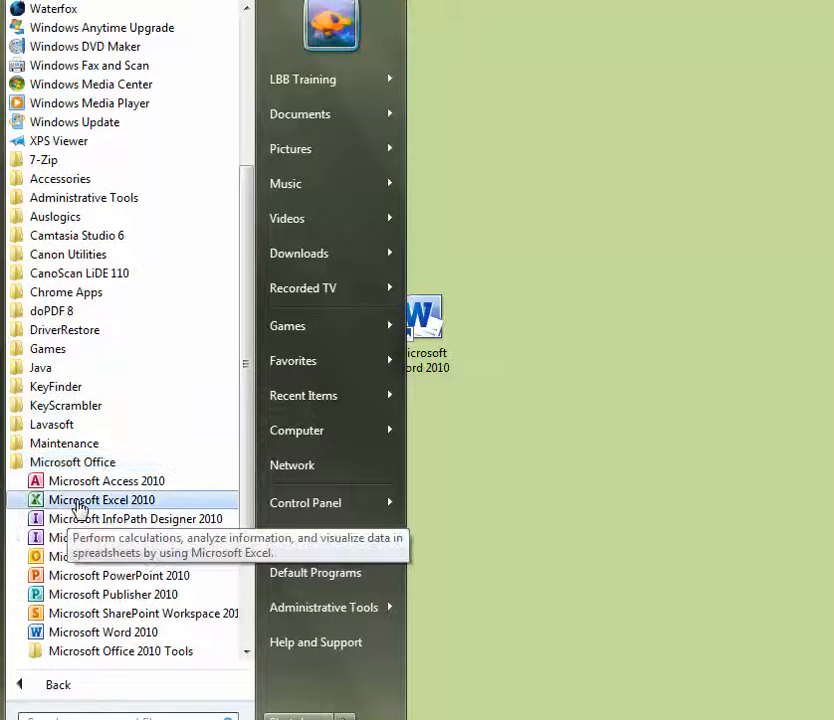
{"action": "right_click", "coordinate": [100, 500]}
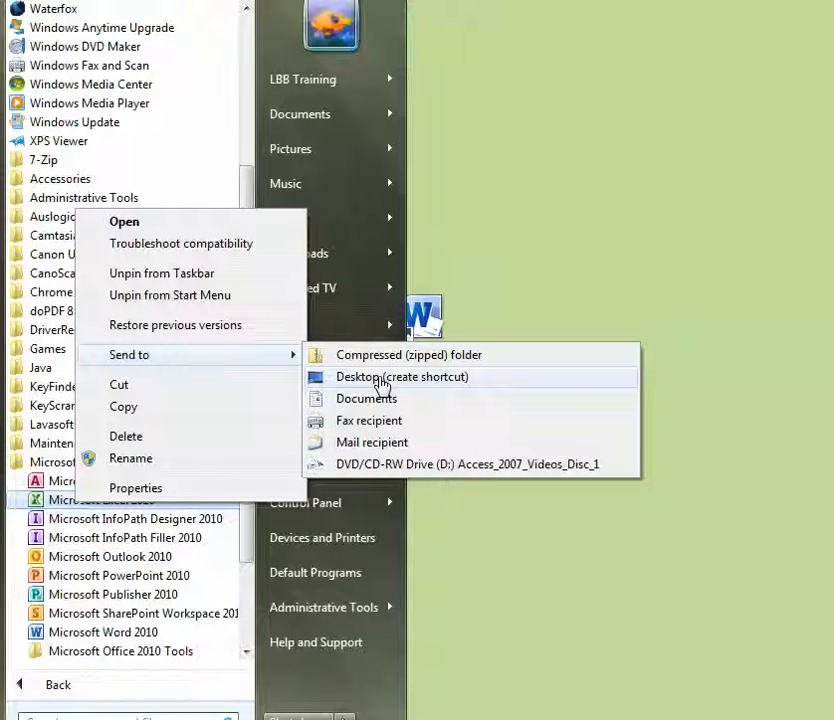
{"action": "left_click", "coordinate": [402, 376]}
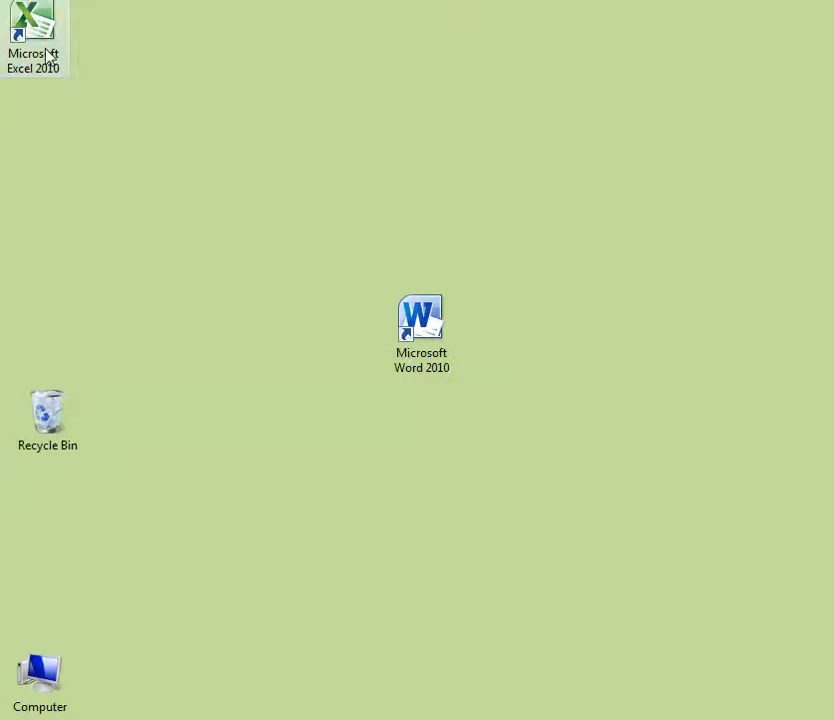
{"action": "left_click_drag", "start_coordinate": [32, 30], "coordinate": [512, 330]}
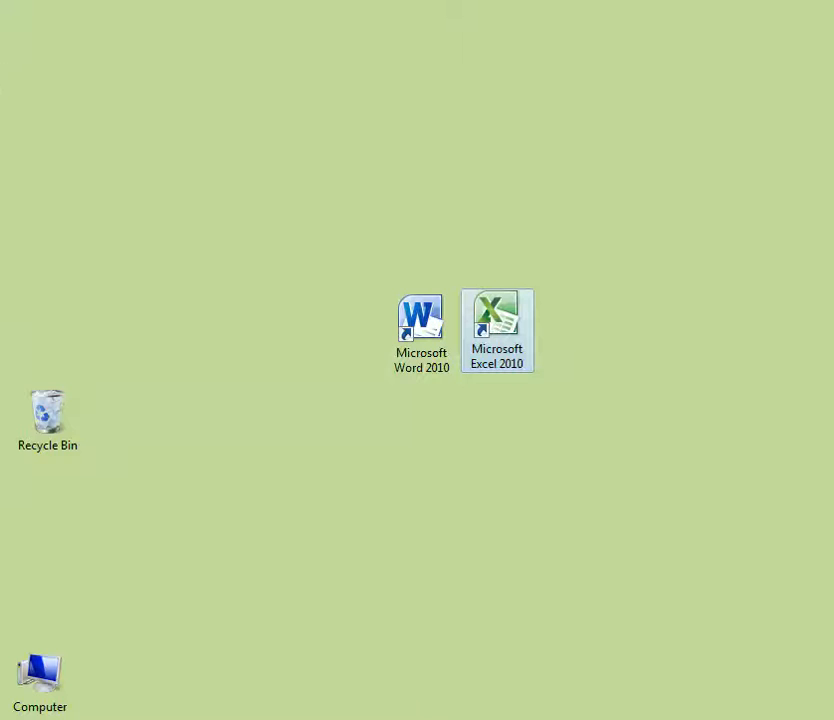
{"action": "left_click", "coordinate": [20, 716]}
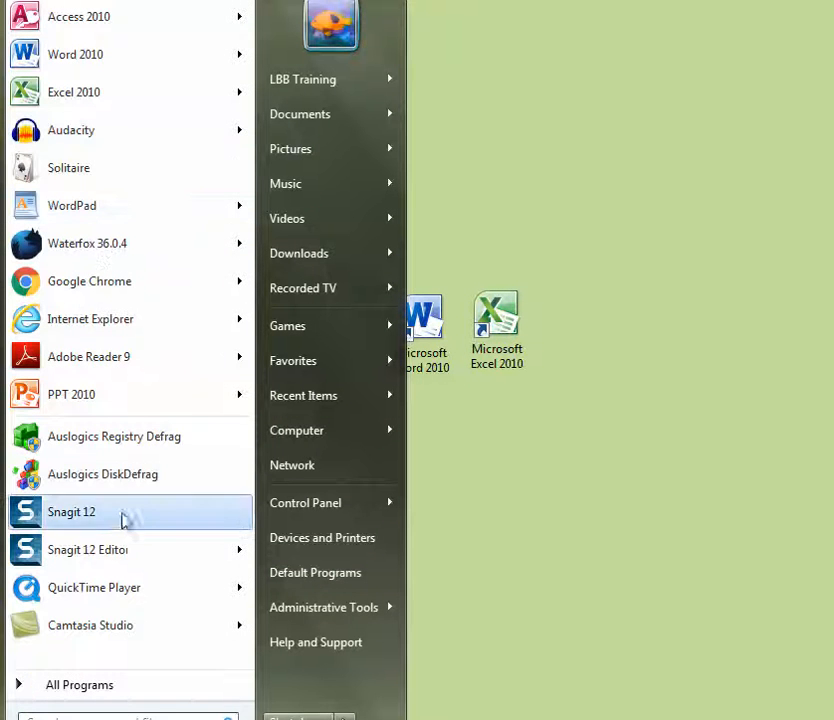
{"action": "mouse_move", "coordinate": [88, 356]}
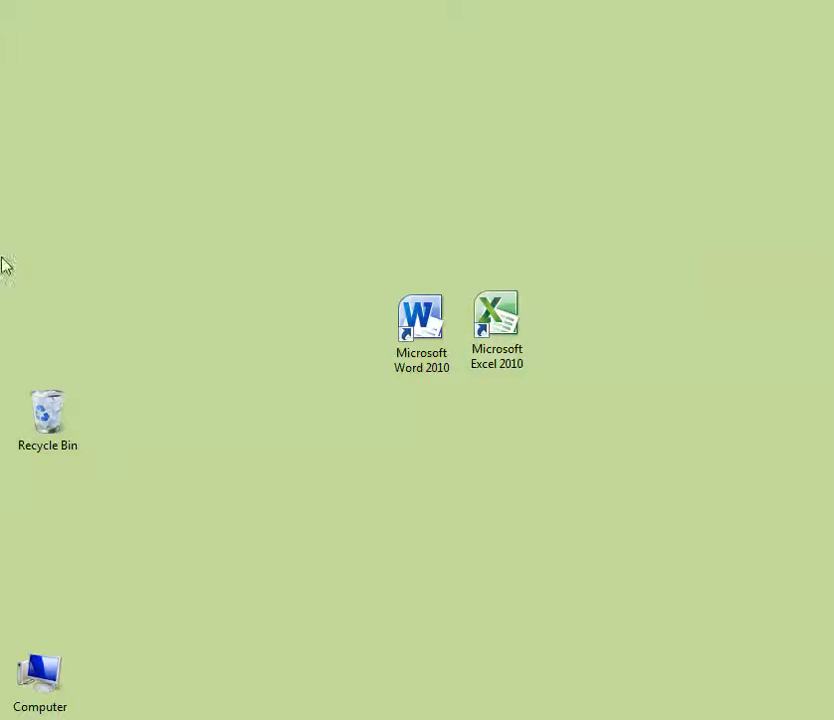
{"action": "left_click", "coordinate": [20, 710]}
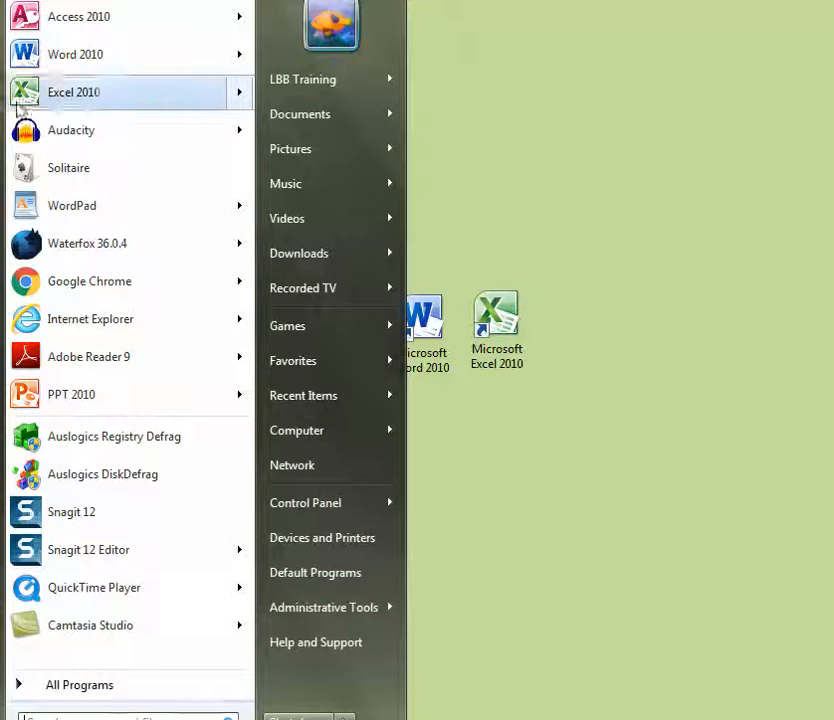
{"action": "mouse_move", "coordinate": [72, 394]}
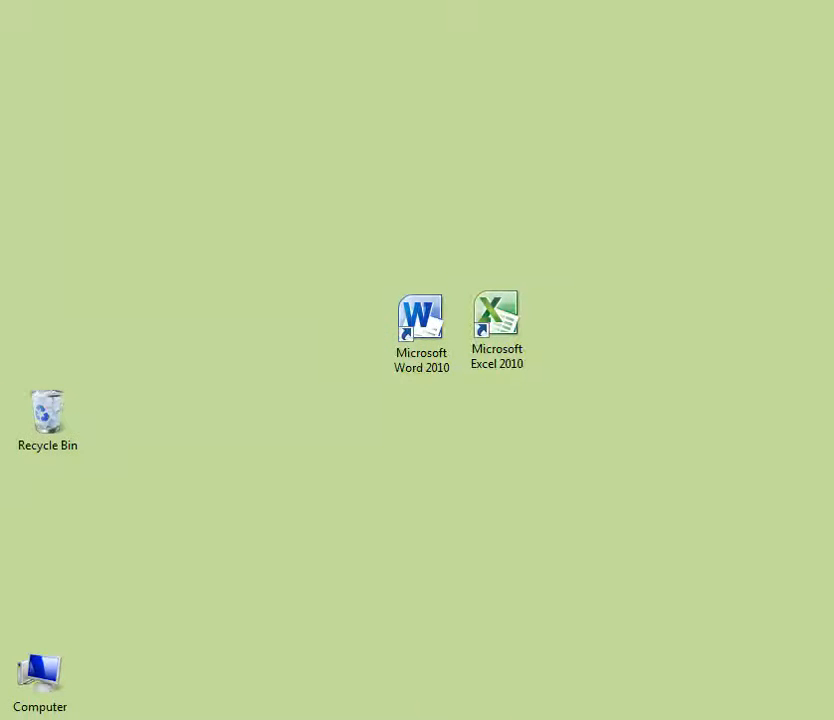
{"action": "left_click", "coordinate": [20, 716]}
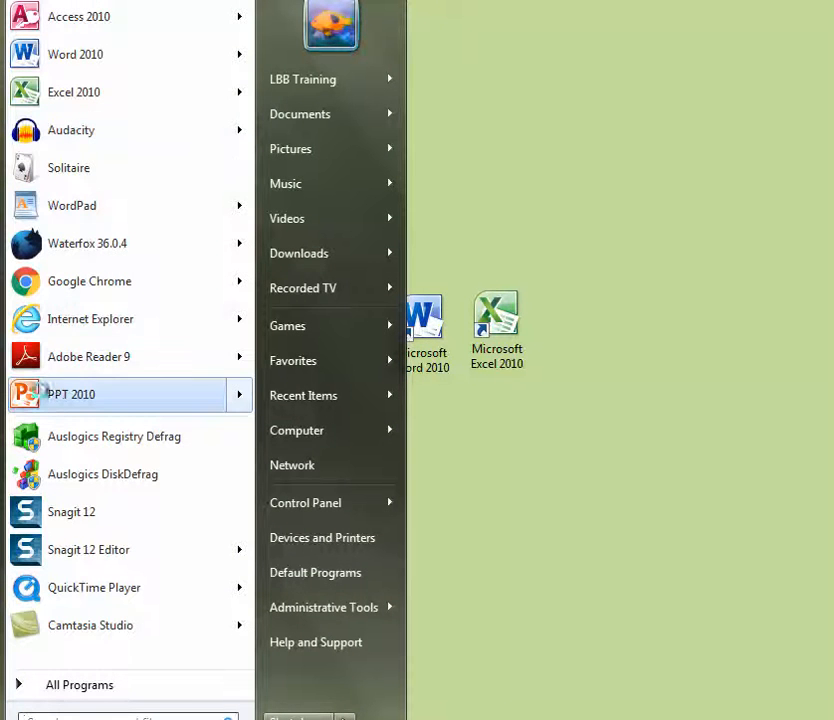
{"action": "right_click", "coordinate": [70, 394]}
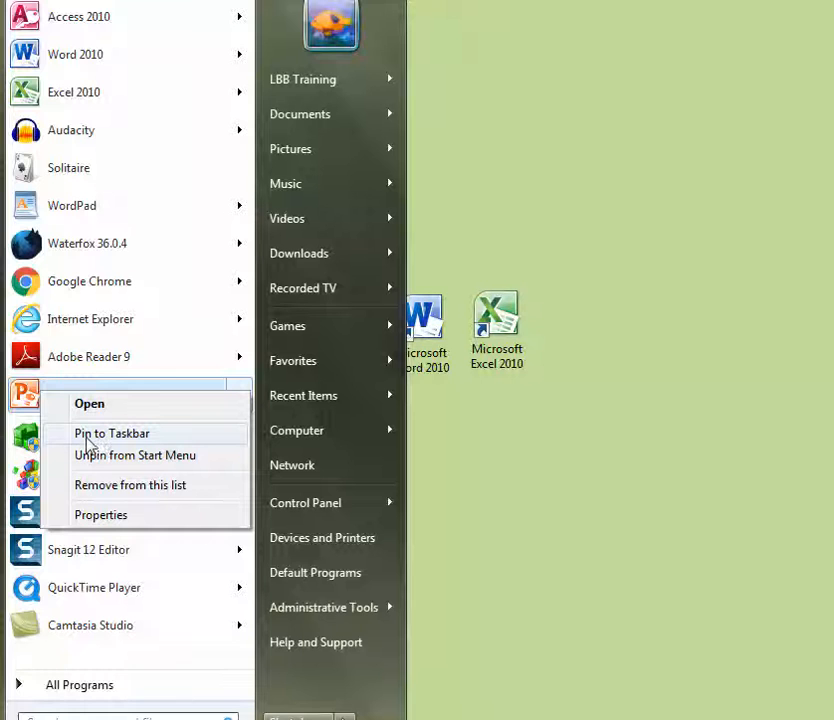
{"action": "mouse_move", "coordinate": [136, 456]}
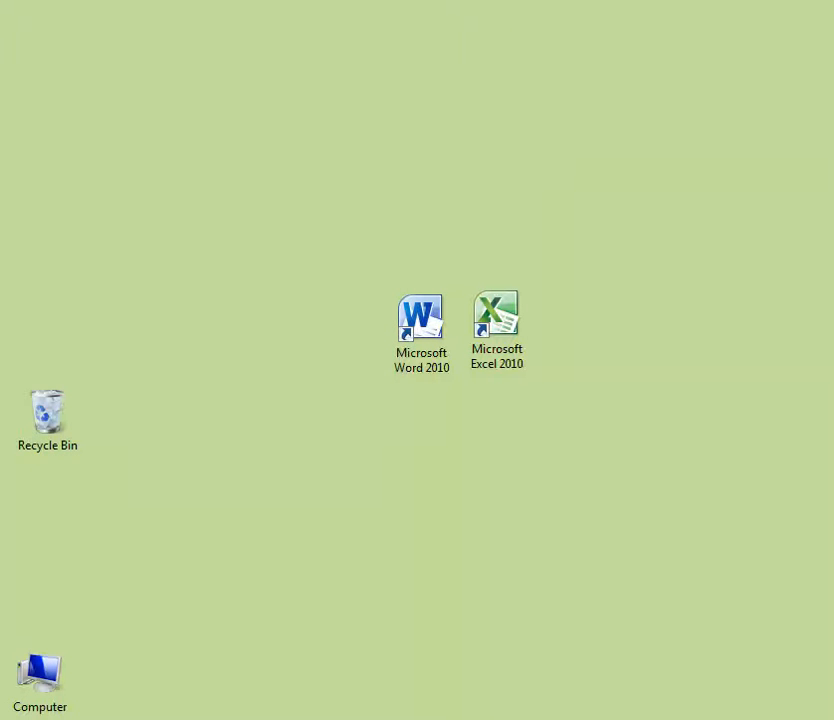
Step: Locate Microsoft PowerPoint 2010 in the Office folder and send its shortcut to the desktop
{"action": "left_click", "coordinate": [20, 716]}
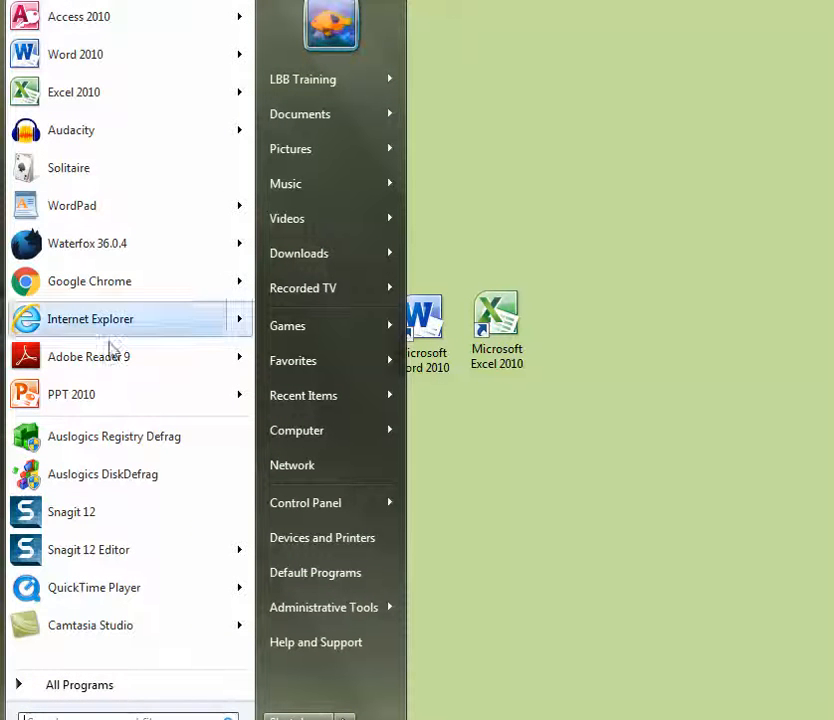
{"action": "mouse_move", "coordinate": [80, 684]}
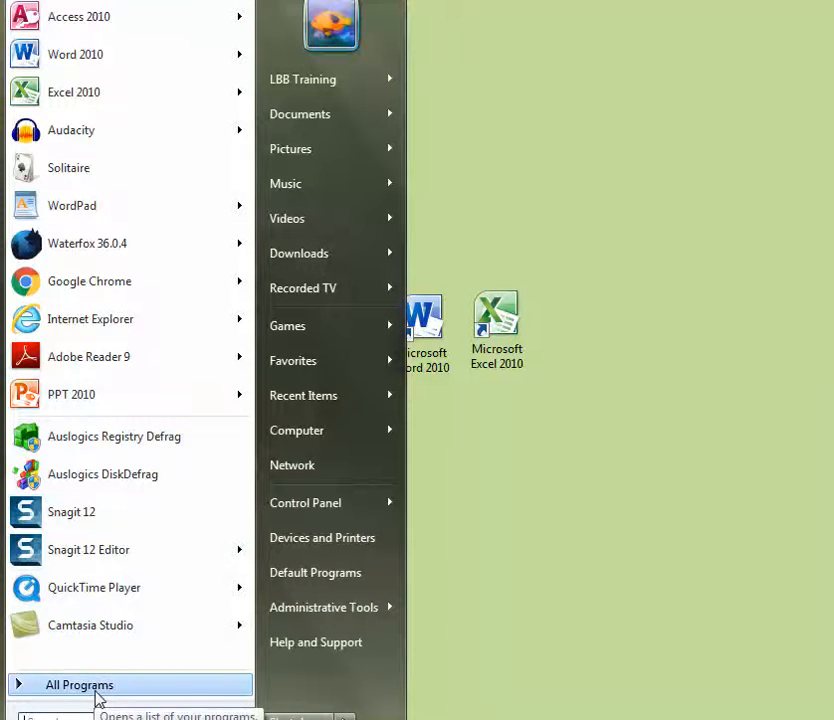
{"action": "left_click", "coordinate": [80, 684]}
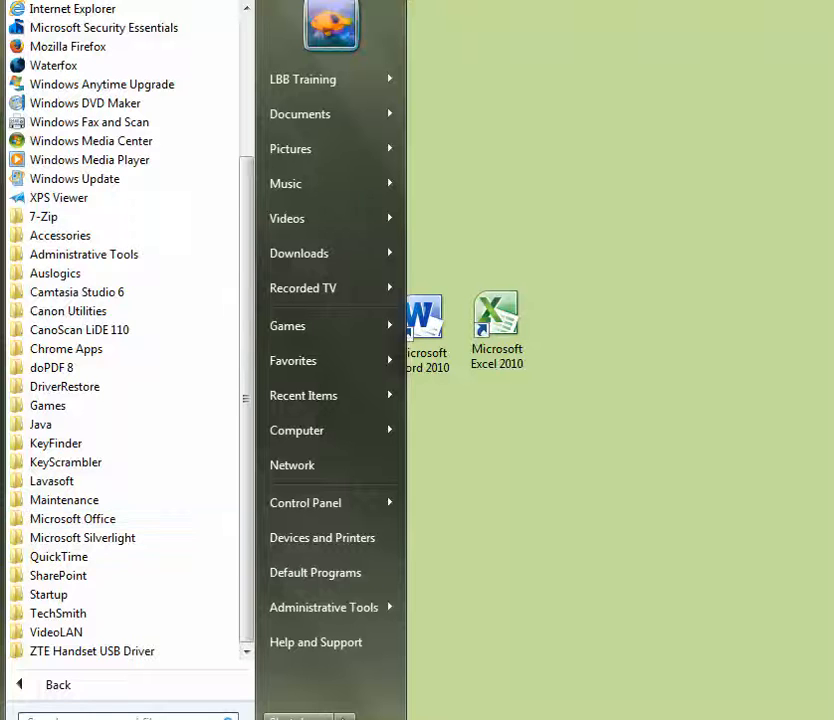
{"action": "mouse_move", "coordinate": [60, 236]}
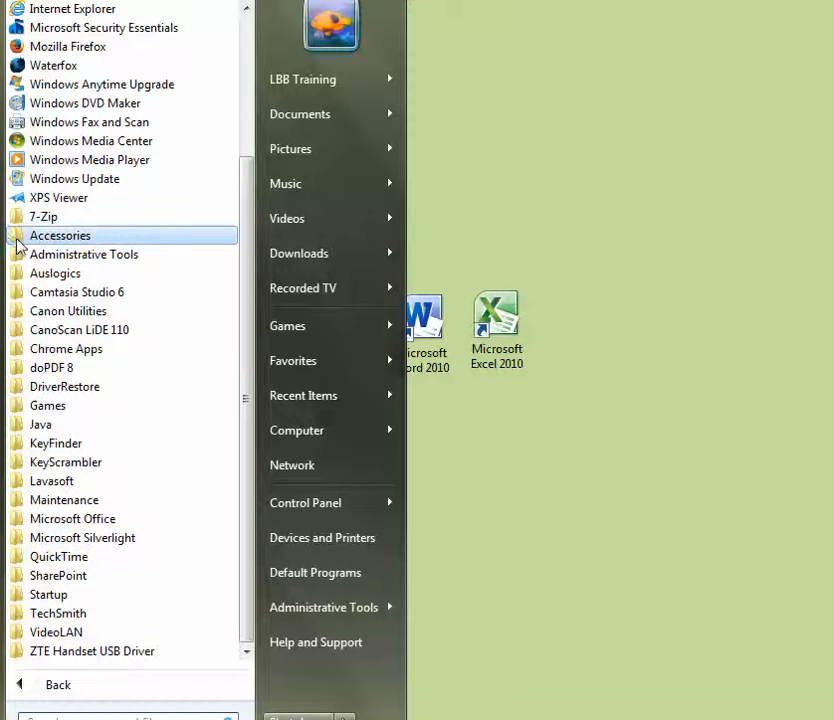
{"action": "left_click", "coordinate": [60, 236]}
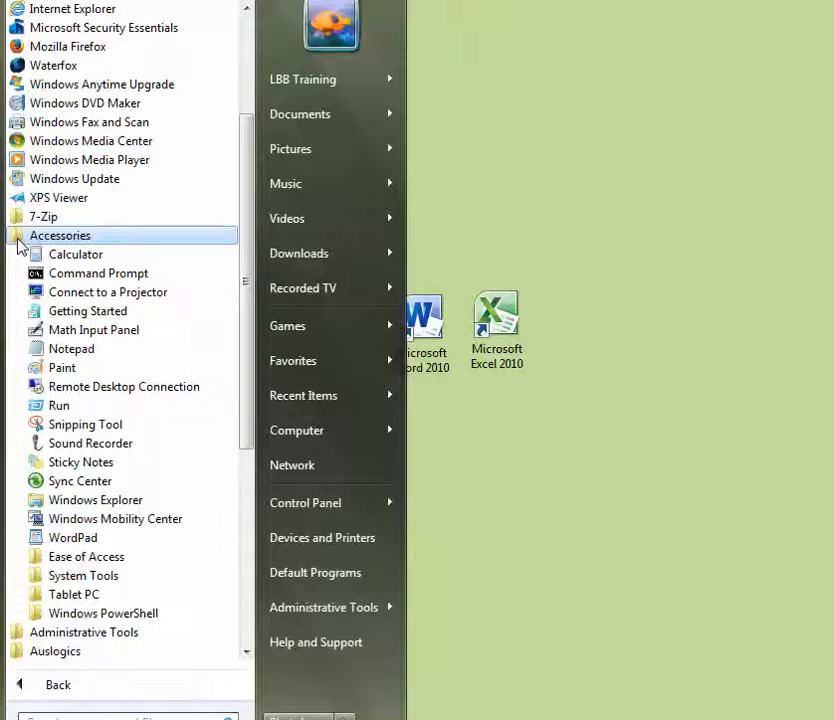
{"action": "left_click", "coordinate": [60, 236]}
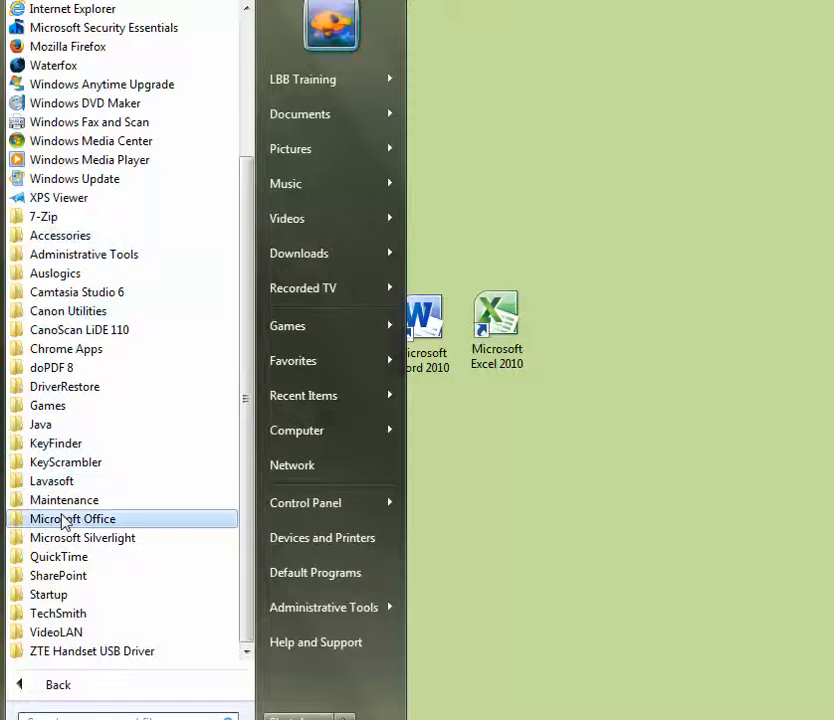
{"action": "left_click", "coordinate": [72, 518]}
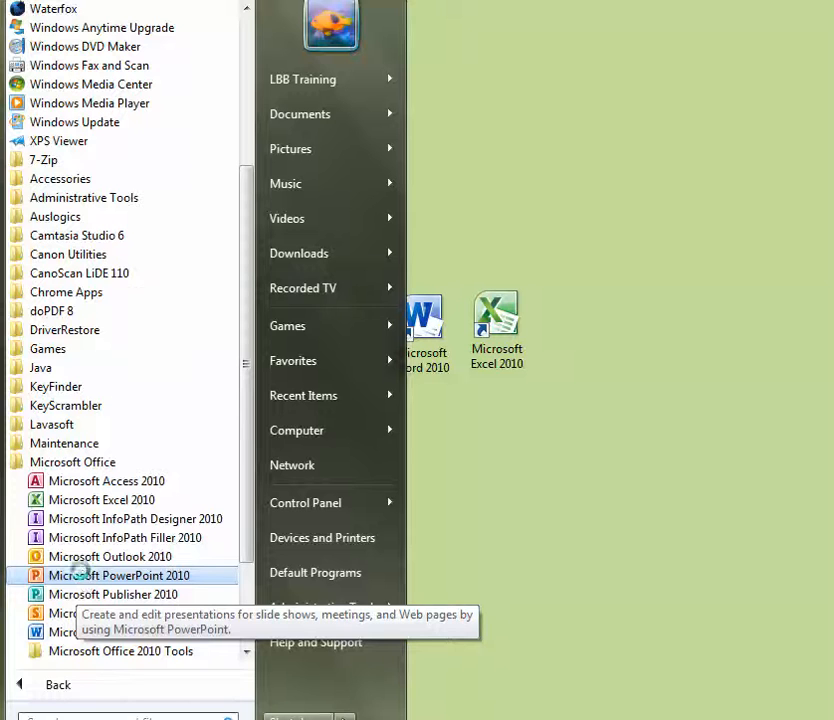
{"action": "right_click", "coordinate": [118, 576]}
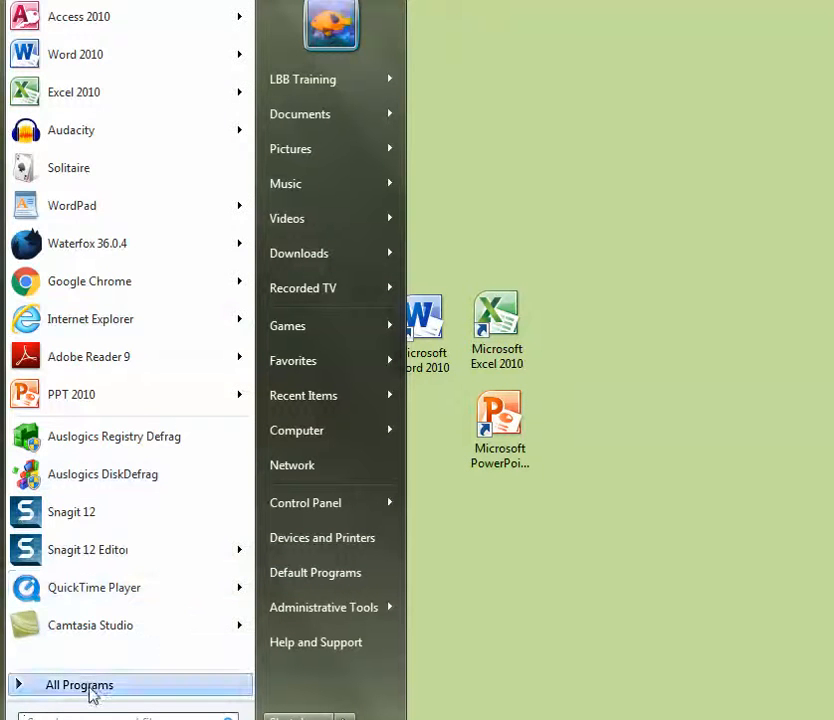
Step: Send a VLC media player shortcut from the VideoLAN folder to the desktop
{"action": "left_click", "coordinate": [80, 684]}
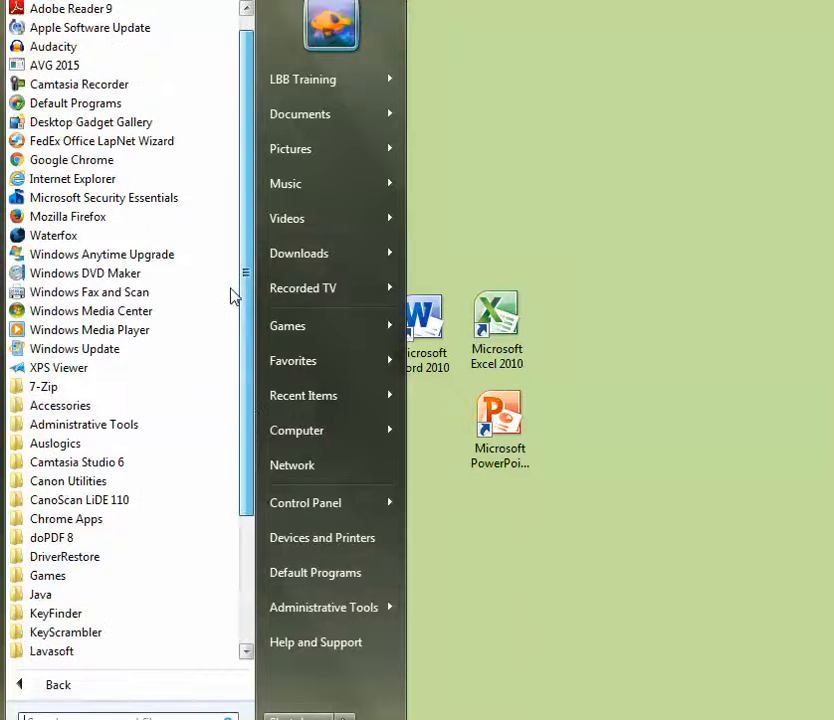
{"action": "right_click", "coordinate": [70, 28]}
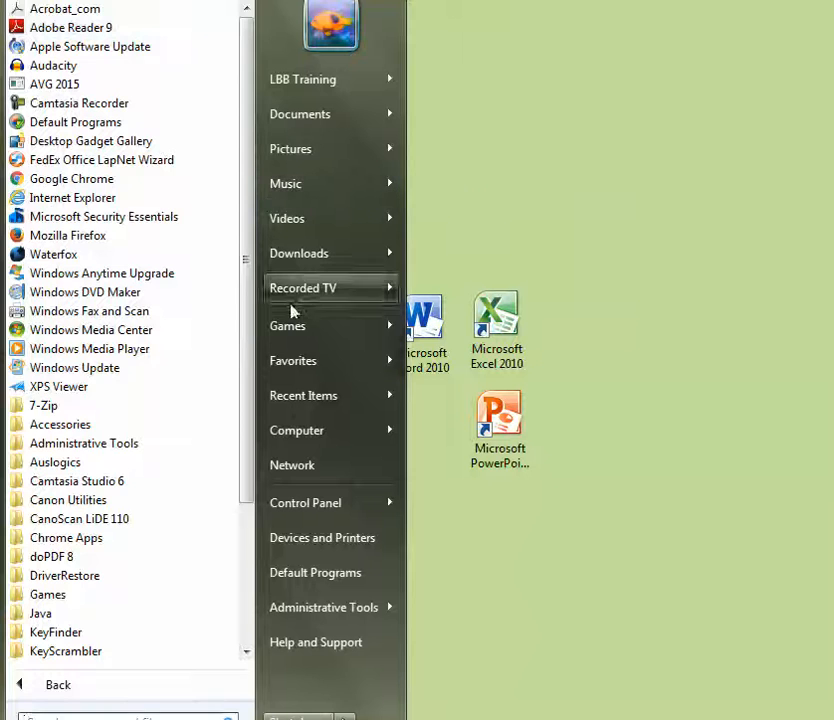
{"action": "scroll", "scroll_direction": "down", "scroll_amount": 3}
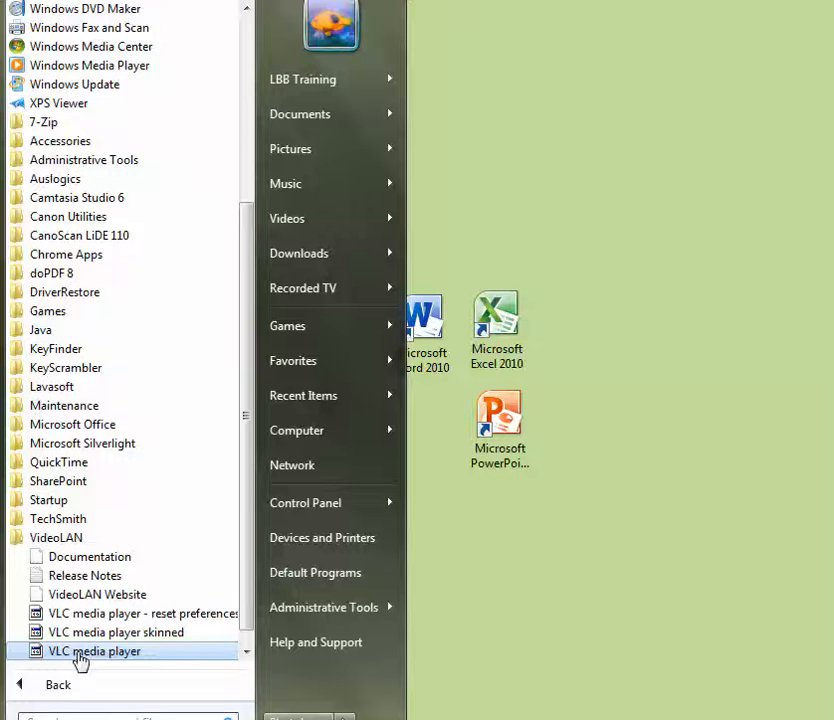
{"action": "mouse_move", "coordinate": [60, 656]}
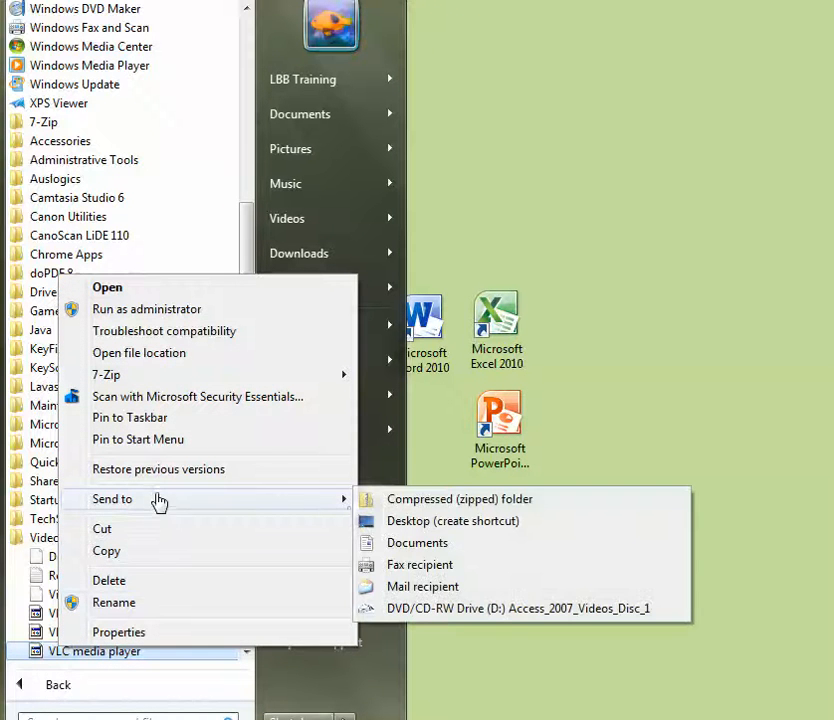
{"action": "left_click", "coordinate": [440, 550]}
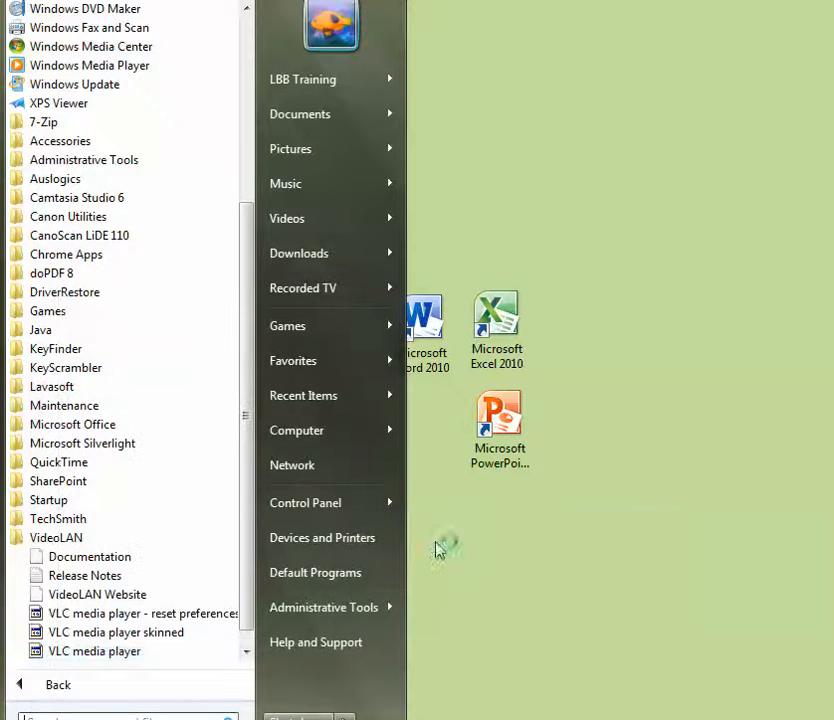
{"action": "mouse_move", "coordinate": [58, 480]}
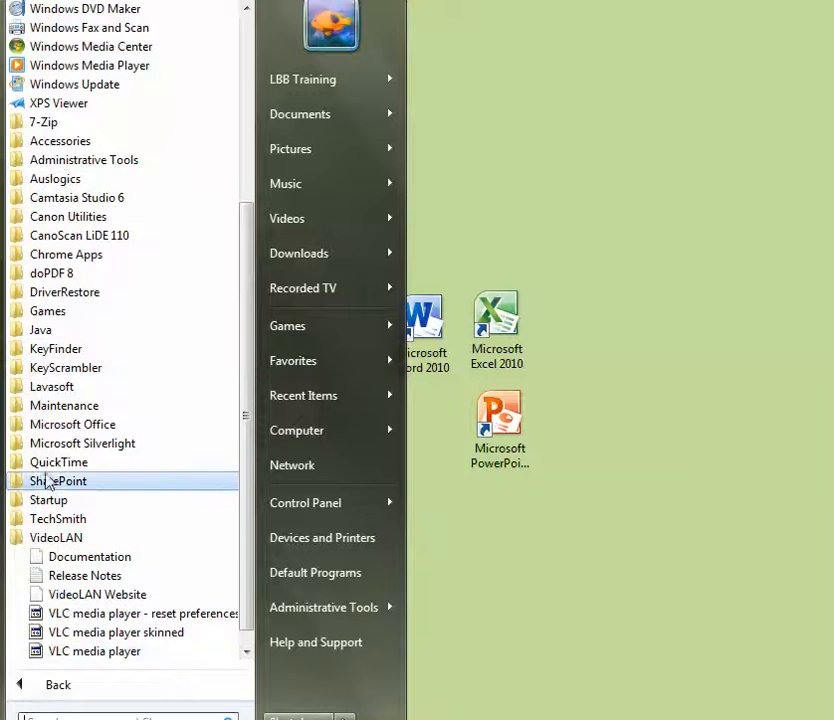
{"action": "mouse_move", "coordinate": [72, 424]}
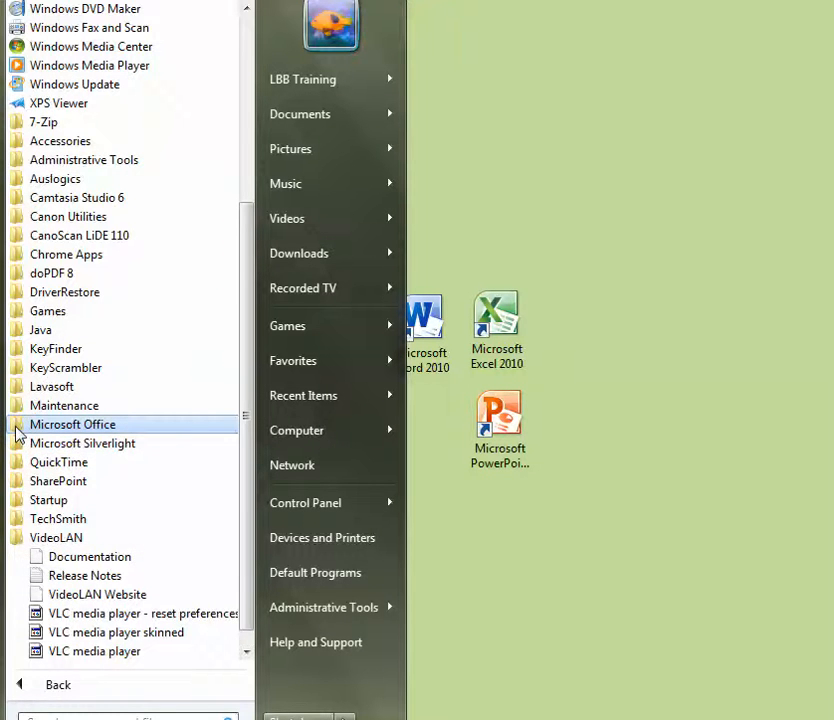
Step: Bring up the send-to options for Microsoft Access 2010 in the Office folder
{"action": "left_click", "coordinate": [72, 424]}
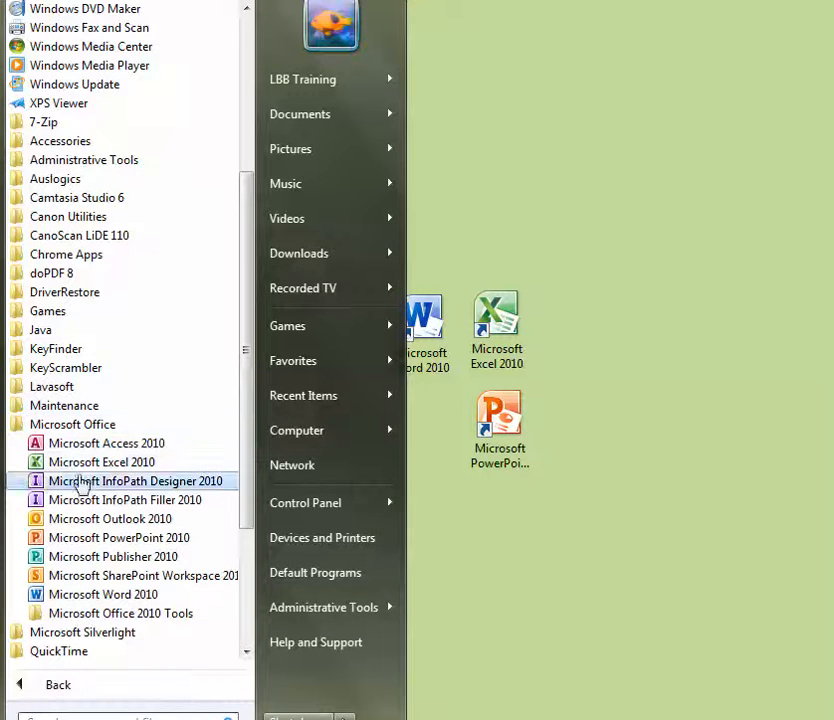
{"action": "mouse_move", "coordinate": [120, 612]}
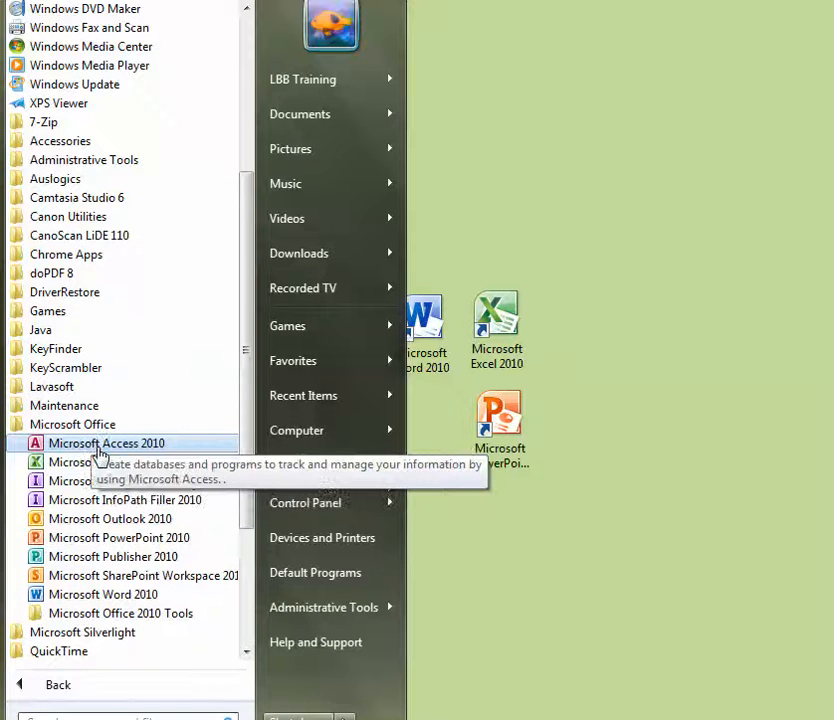
{"action": "right_click", "coordinate": [106, 444]}
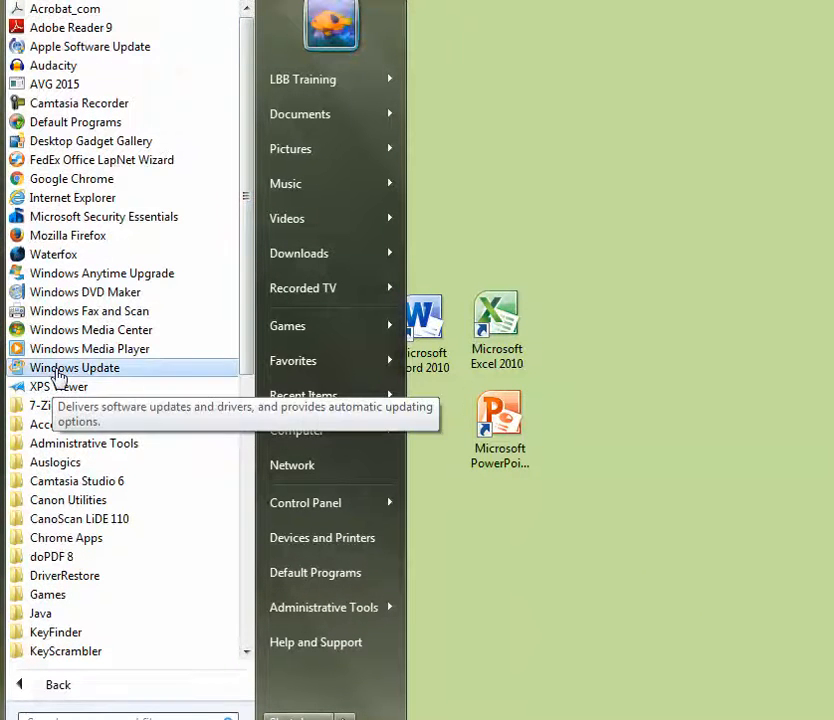
{"action": "mouse_move", "coordinate": [68, 236]}
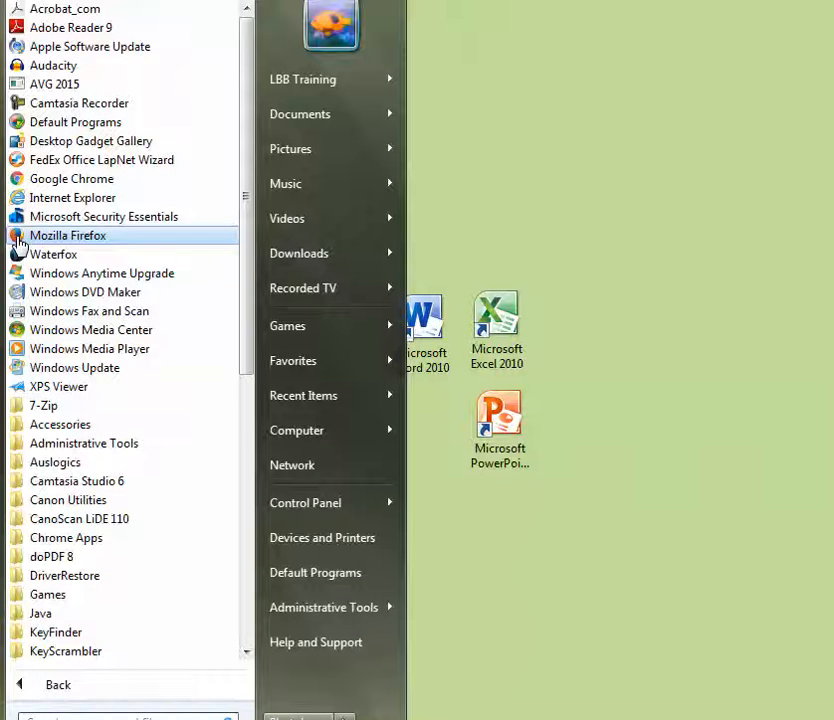
Step: Send Mozilla Firefox, Waterfox and Google Chrome shortcuts to the desktop
{"action": "right_click", "coordinate": [68, 236]}
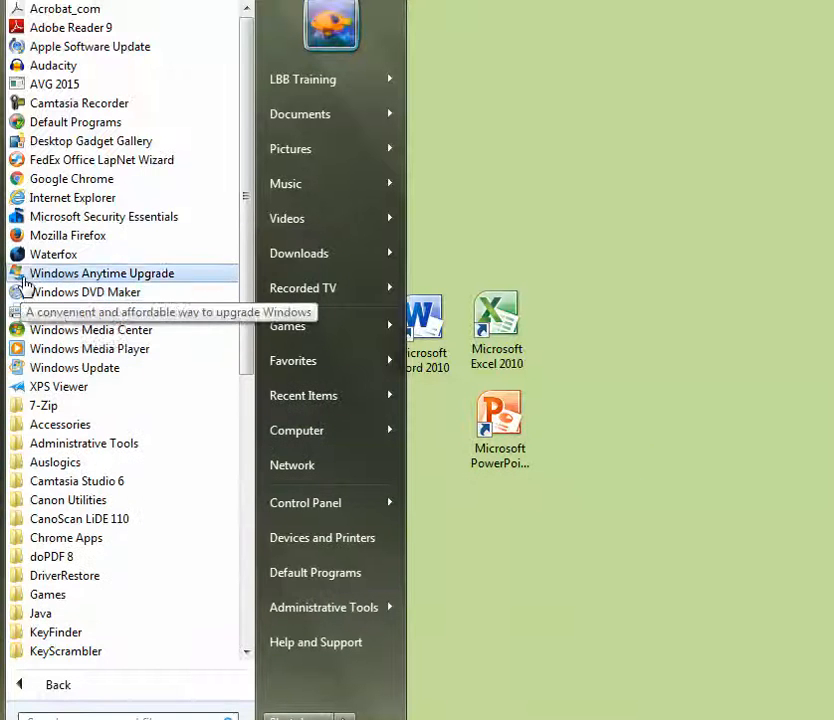
{"action": "right_click", "coordinate": [52, 254]}
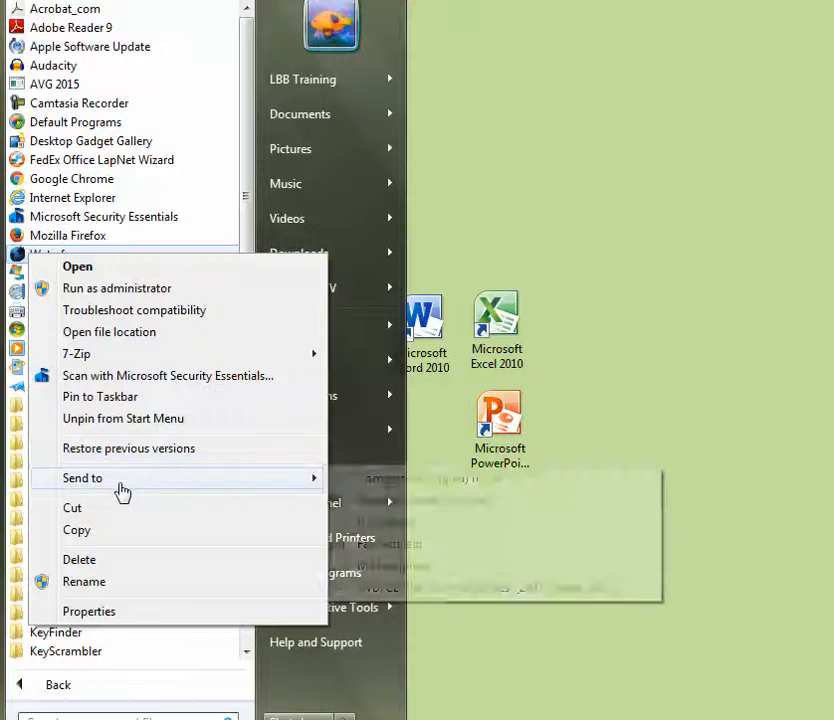
{"action": "left_click", "coordinate": [84, 476]}
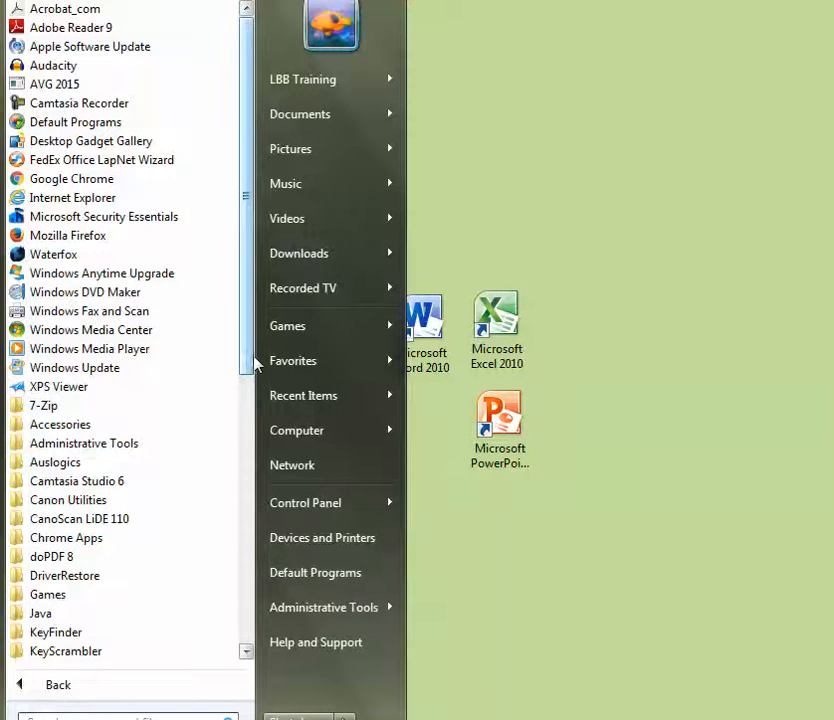
{"action": "mouse_move", "coordinate": [72, 178]}
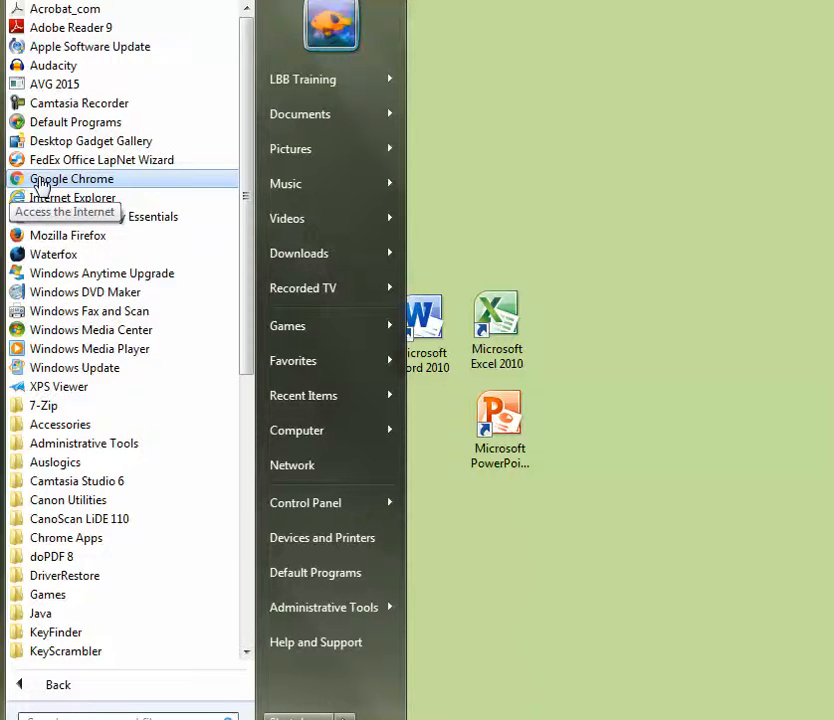
{"action": "right_click", "coordinate": [72, 178]}
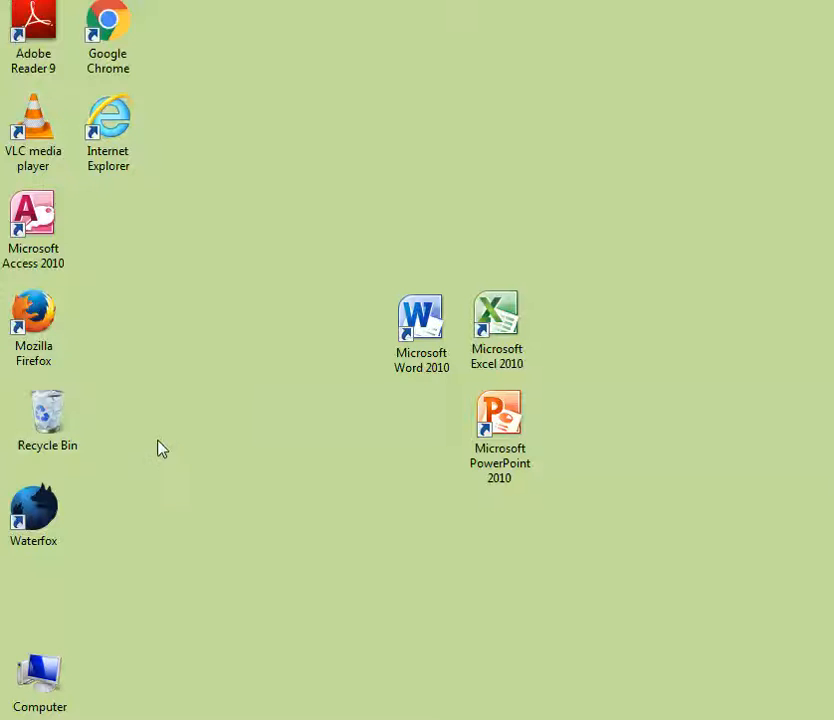
{"action": "mouse_move", "coordinate": [156, 436]}
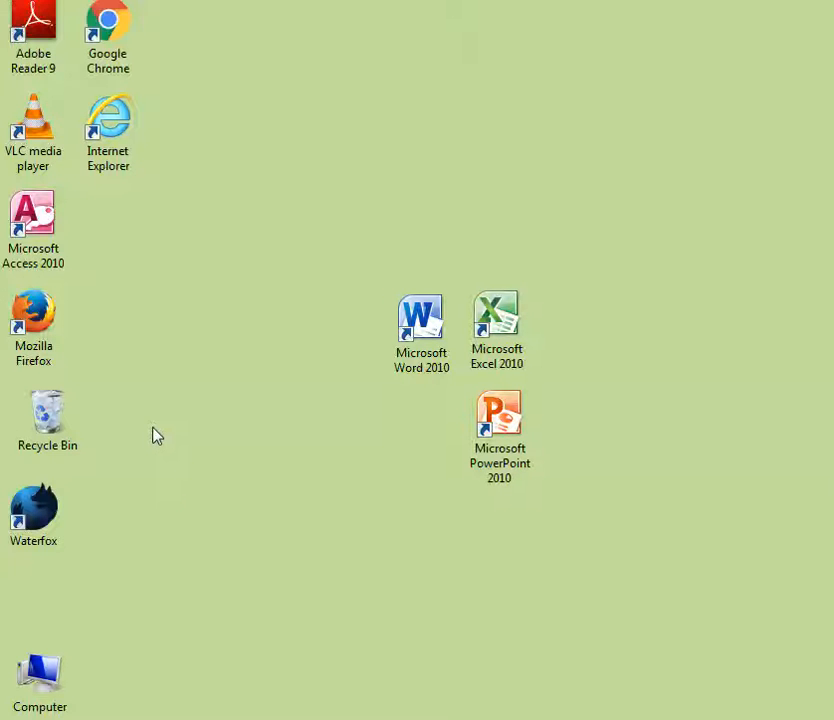
{"action": "mouse_move", "coordinate": [184, 458]}
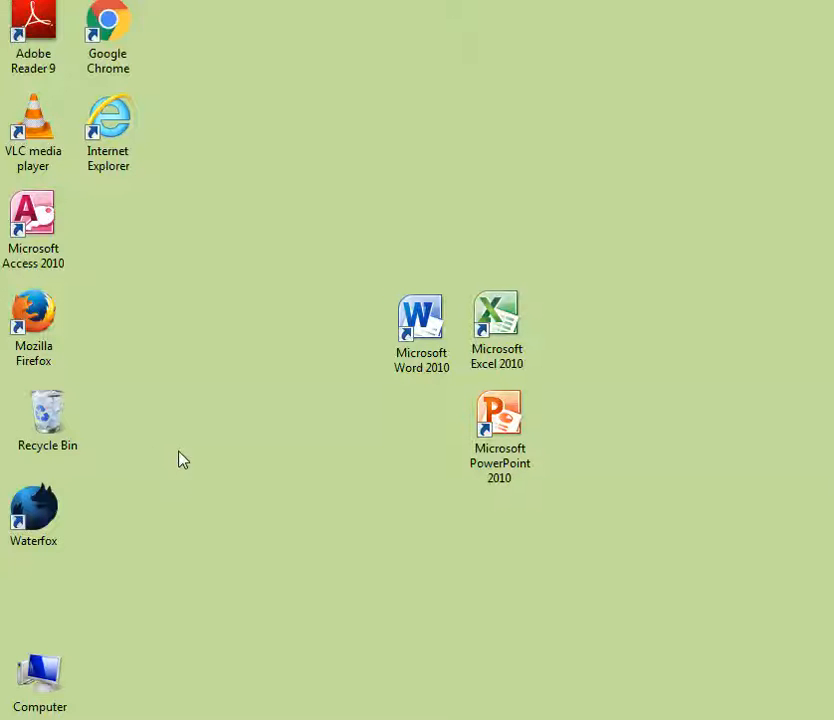
{"action": "mouse_move", "coordinate": [36, 216]}
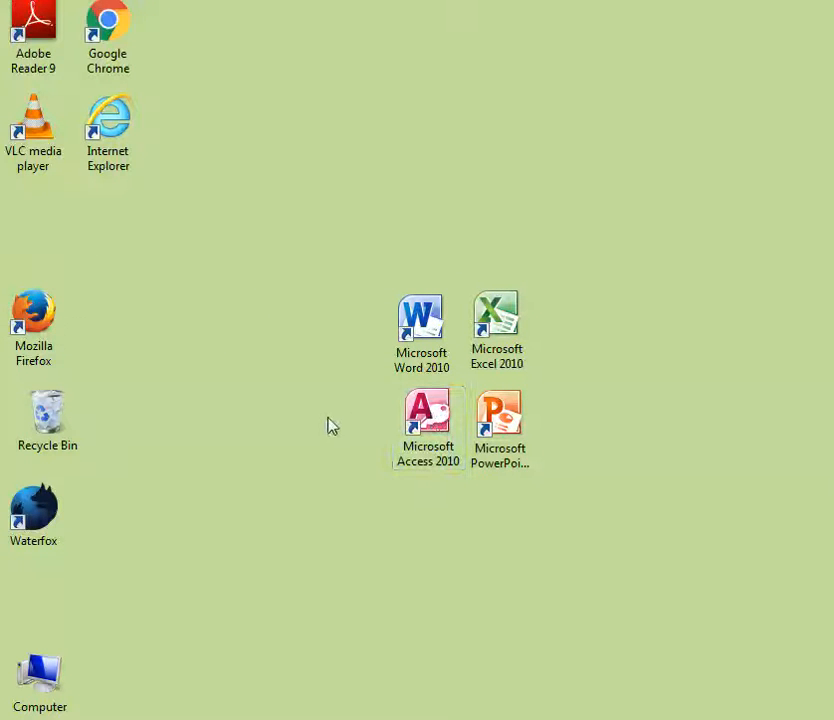
Step: Move the Firefox shortcut out of the left column toward the Office group
{"action": "left_click_drag", "start_coordinate": [32, 328], "coordinate": [520, 596]}
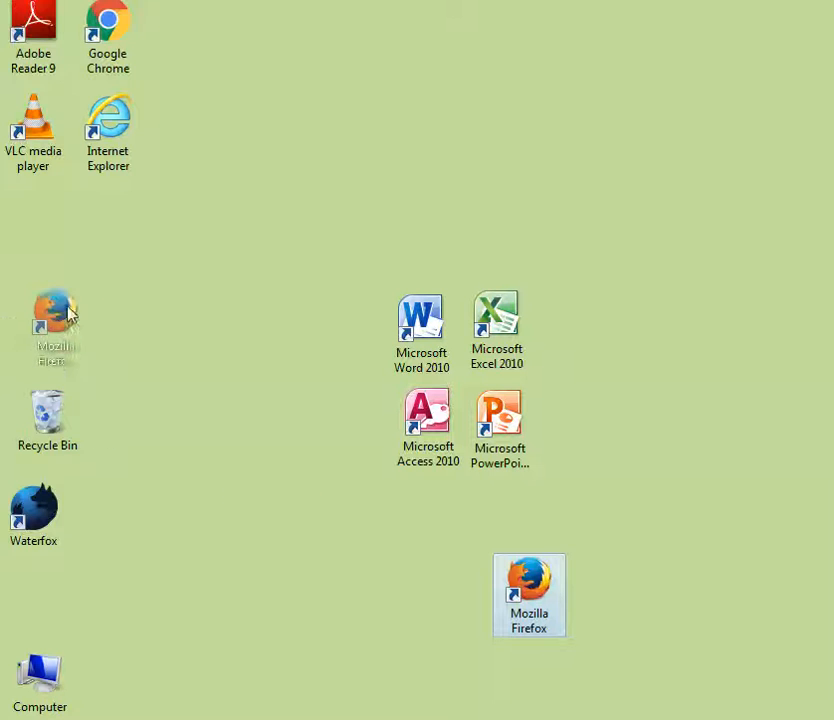
Step: Return Firefox to the left edge and marquee-select the four Office shortcuts as one group
{"action": "left_click_drag", "start_coordinate": [528, 596], "coordinate": [68, 292]}
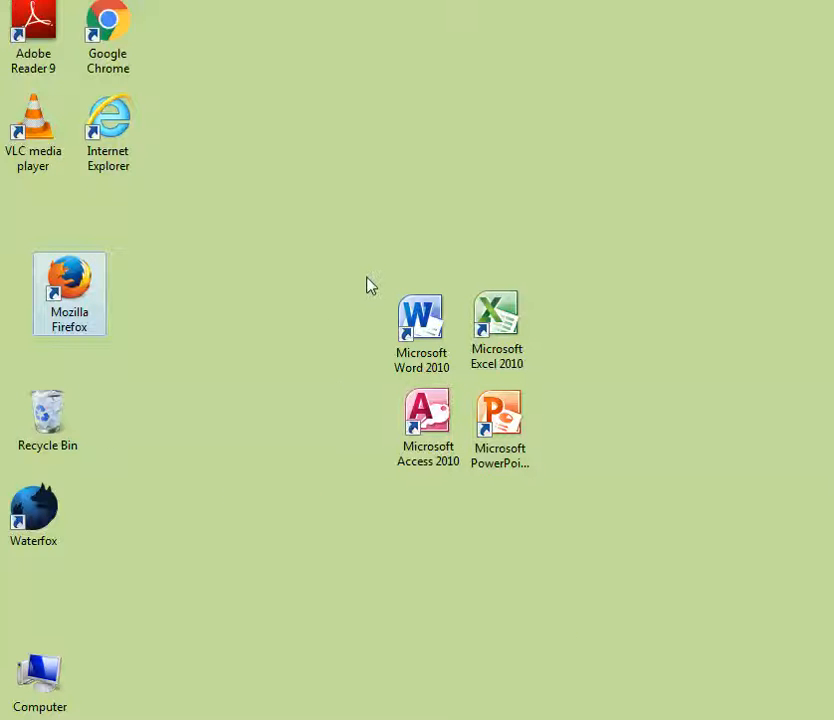
{"action": "left_click_drag", "start_coordinate": [368, 282], "coordinate": [578, 456]}
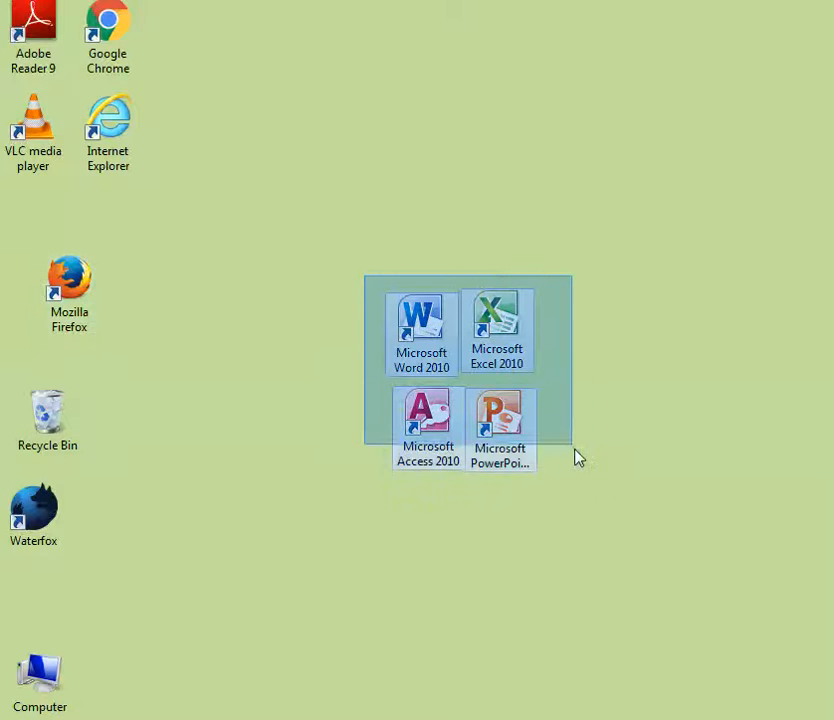
{"action": "left_click", "coordinate": [610, 492]}
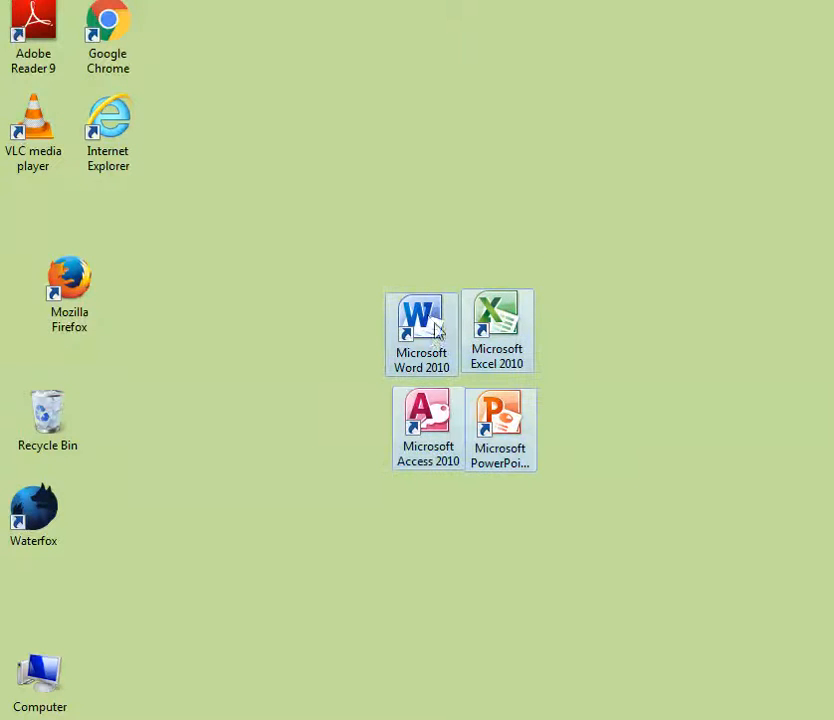
{"action": "mouse_move", "coordinate": [476, 414]}
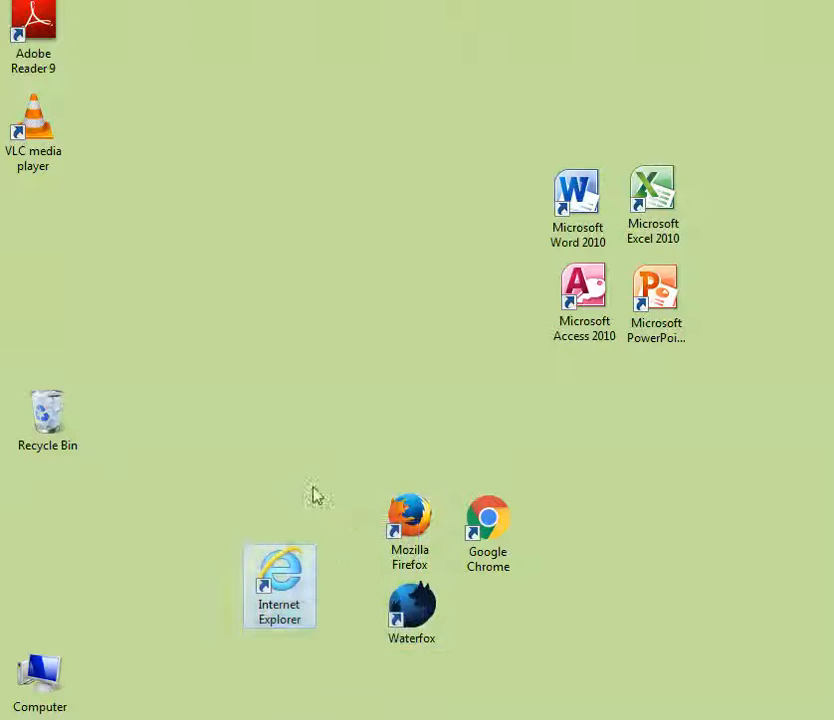
Step: Place Internet Explorer under Firefox and move the four browsers as a two-by-two block
{"action": "left_click_drag", "start_coordinate": [280, 584], "coordinate": [228, 636]}
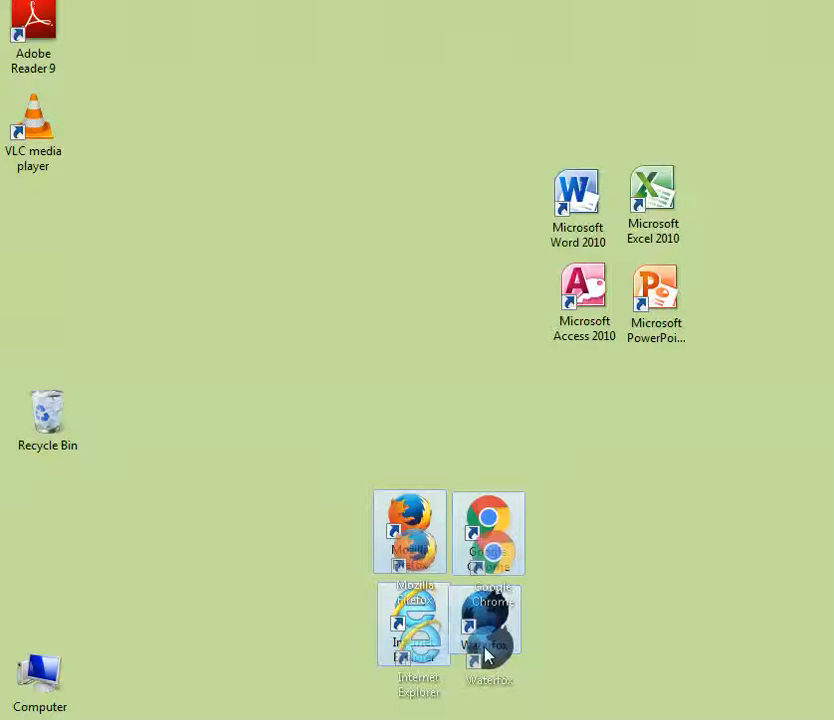
{"action": "left_click_drag", "start_coordinate": [576, 192], "coordinate": [800, 448]}
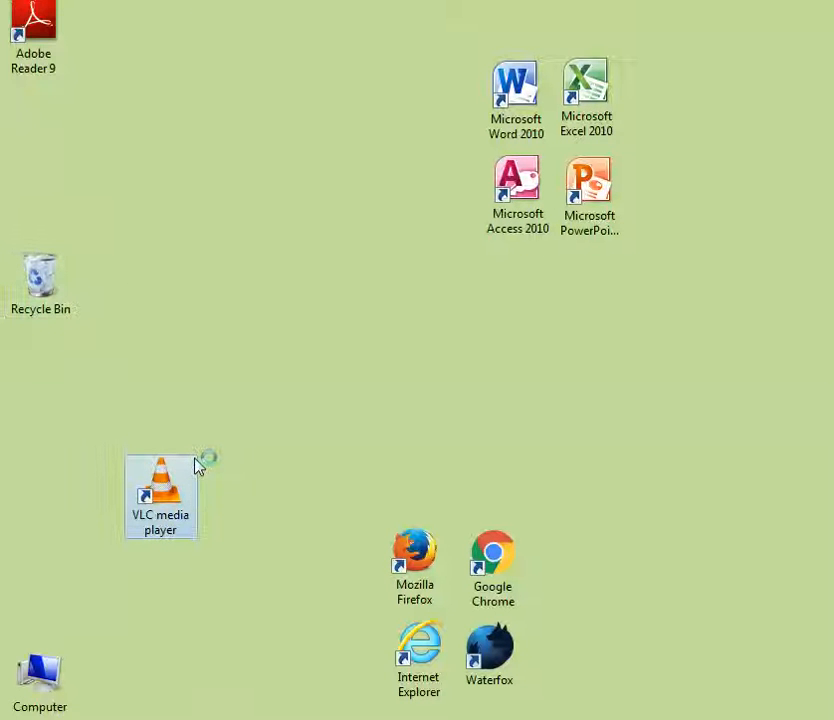
{"action": "mouse_move", "coordinate": [160, 500]}
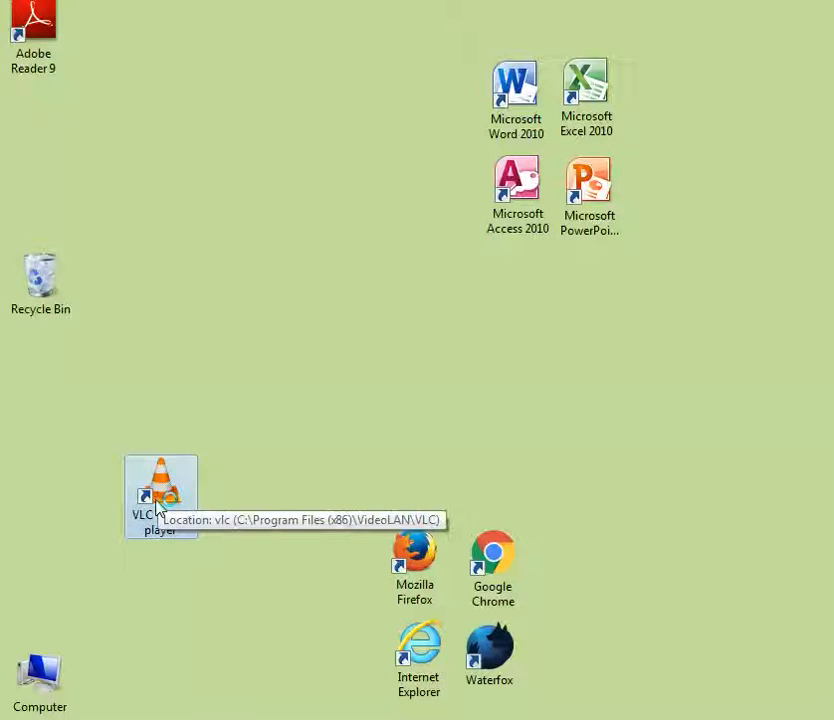
Step: Place VLC media player alone at the lower left, Adobe Reader 9 near the Office group, and deselect
{"action": "left_click_drag", "start_coordinate": [160, 496], "coordinate": [156, 436]}
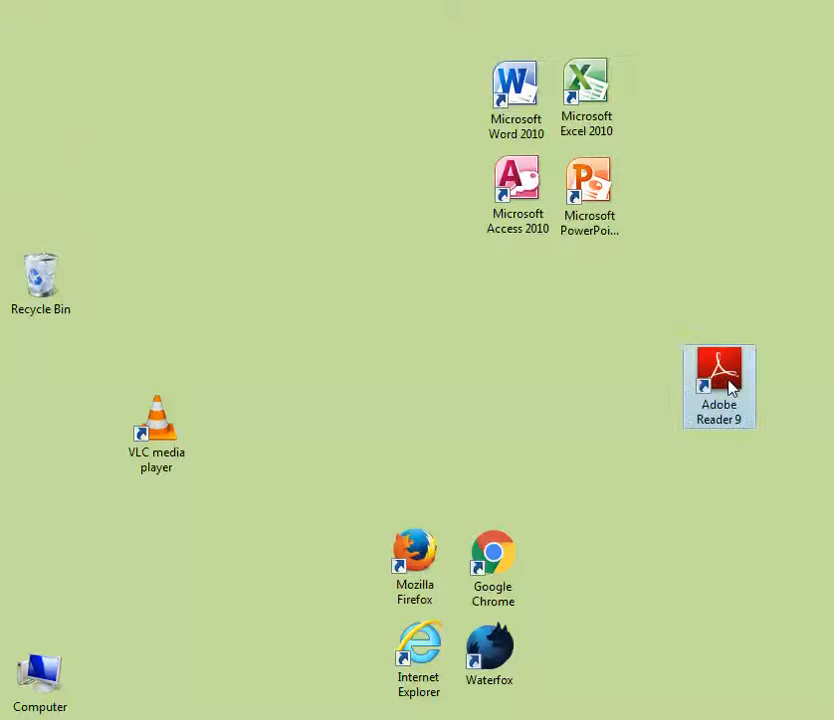
{"action": "mouse_move", "coordinate": [420, 392]}
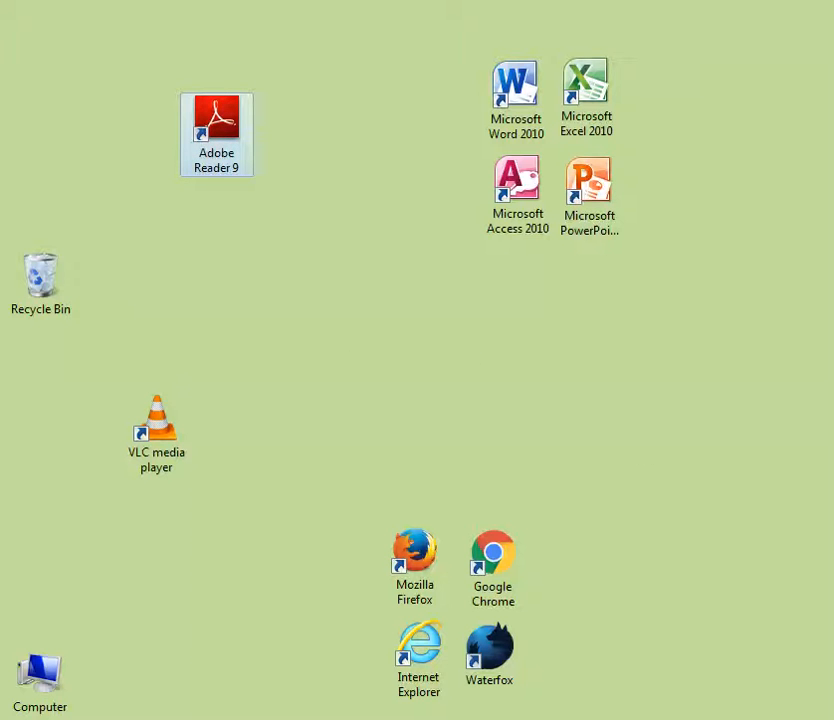
{"action": "left_click", "coordinate": [216, 134]}
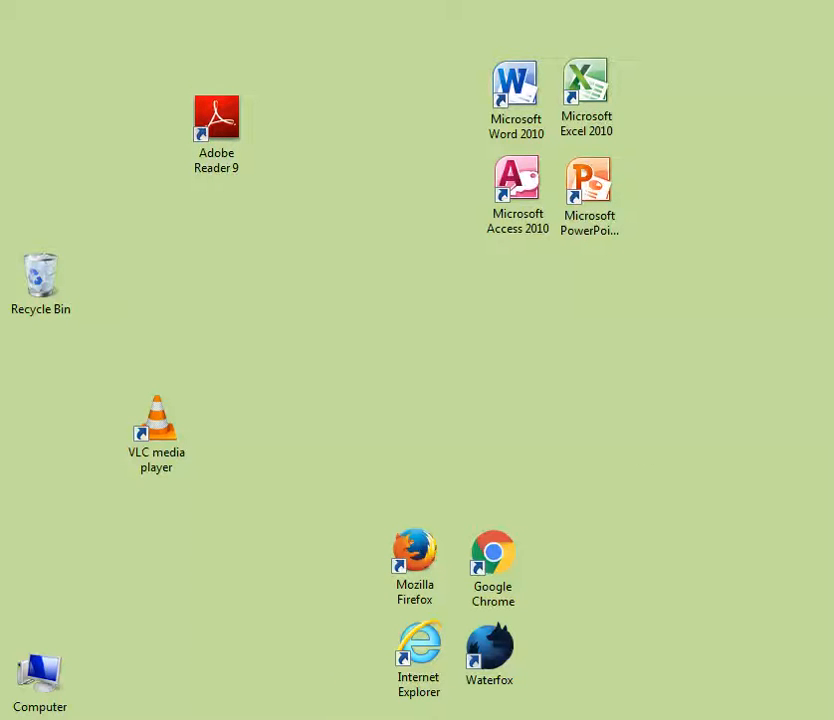